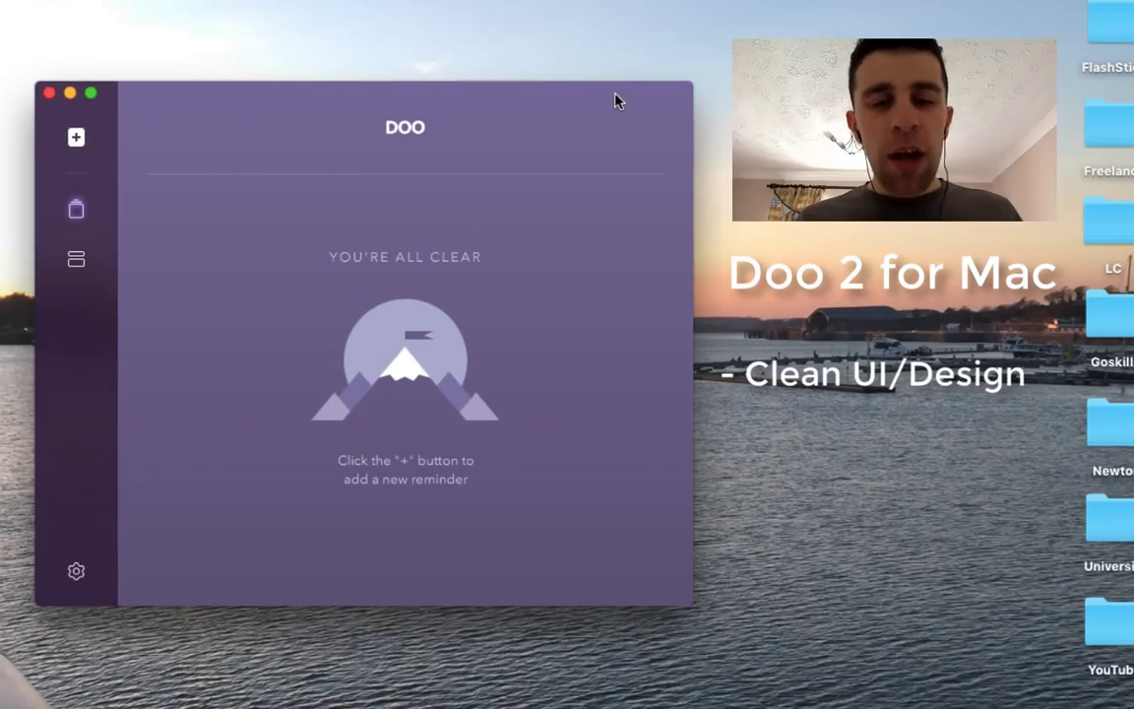
pyautogui.moveTo(94, 138)
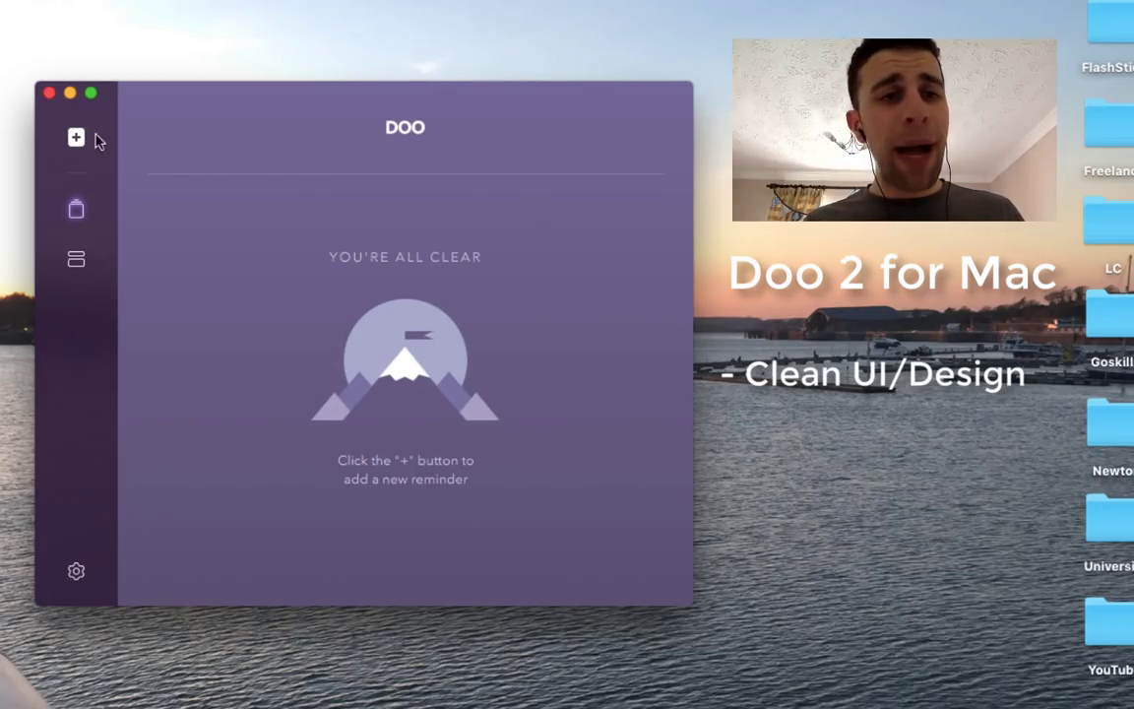
pyautogui.moveTo(586, 437)
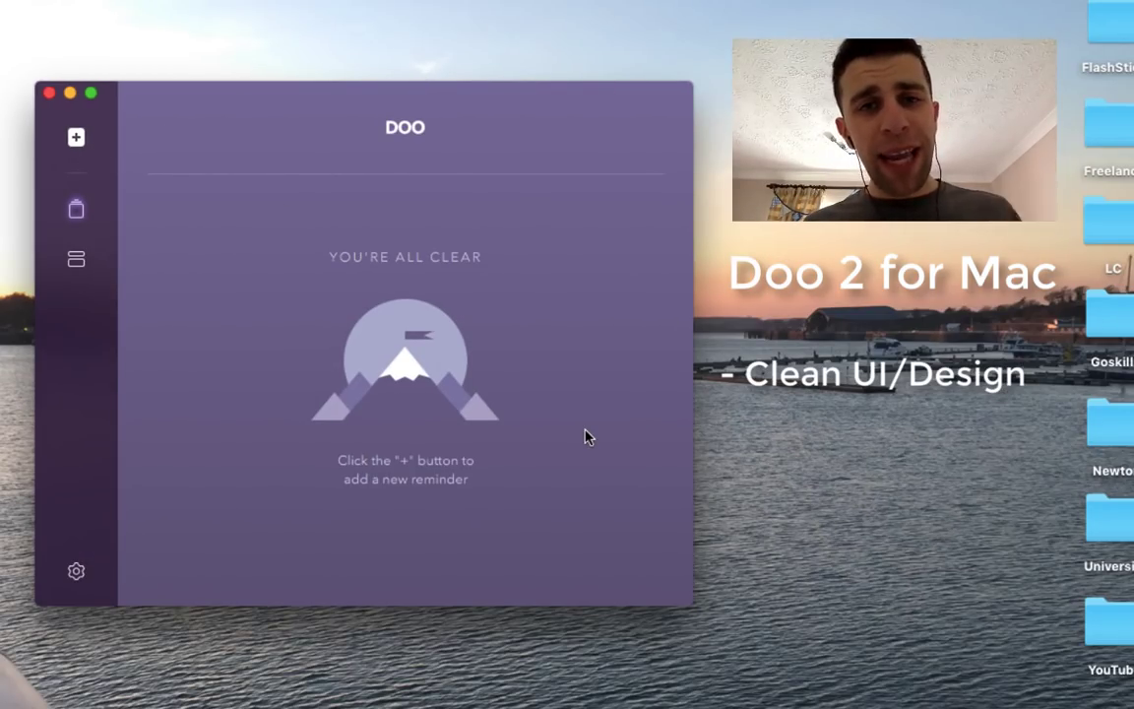
pyautogui.moveTo(305, 386)
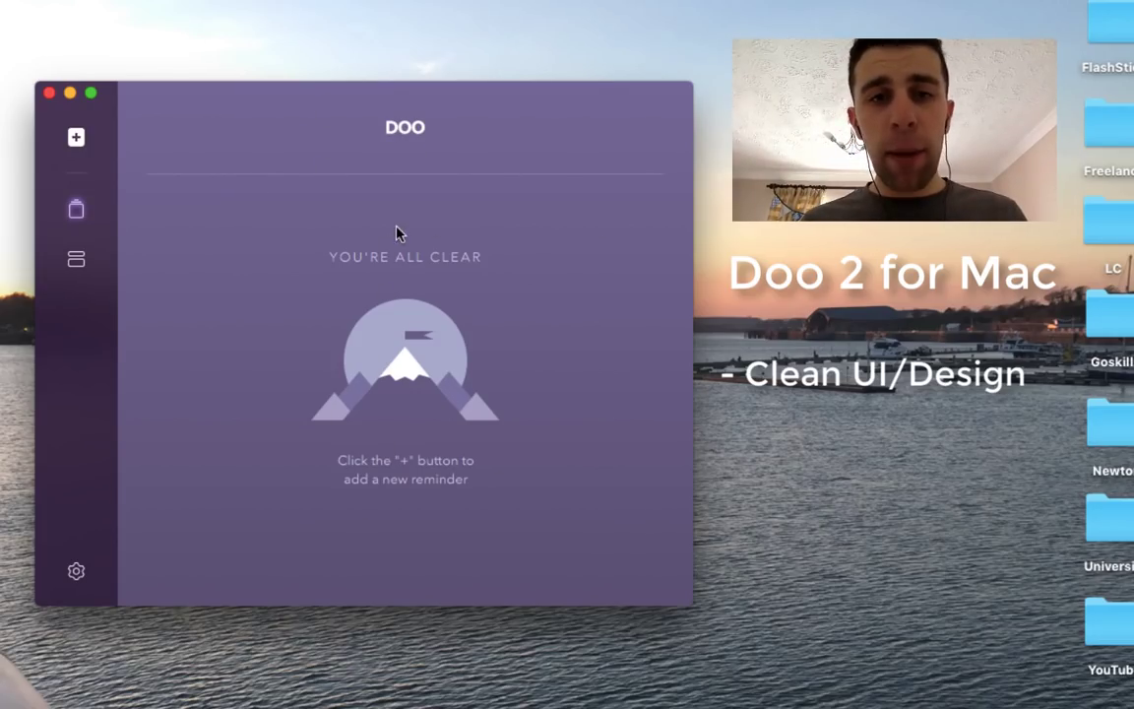
pyautogui.moveTo(399, 299)
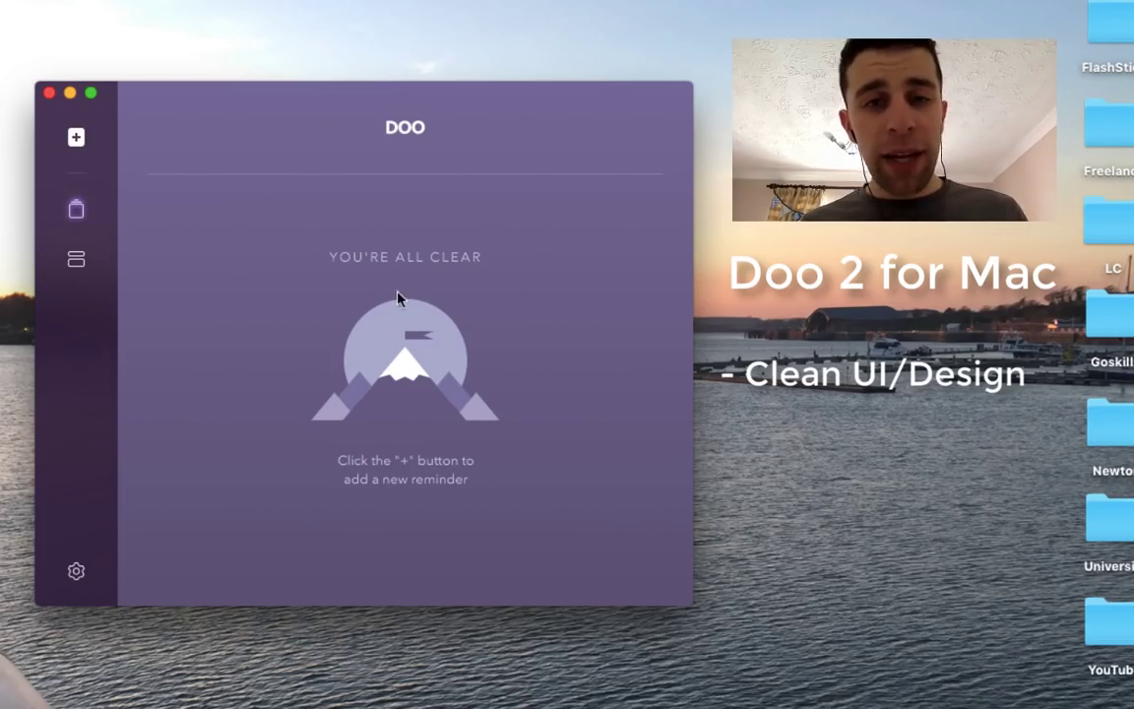
pyautogui.moveTo(76, 152)
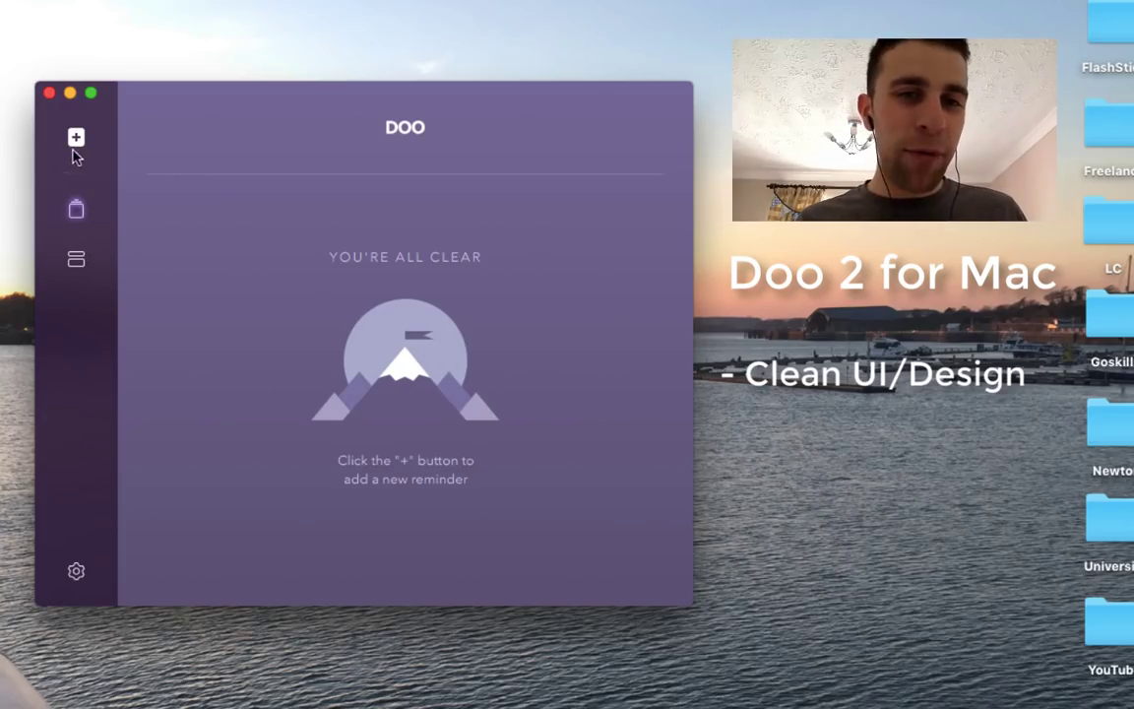
# Step: Create a location reminder titled 'Buy Cheesecake', triggering on Arriving with Repeat left unchecked
pyautogui.click(76, 137)
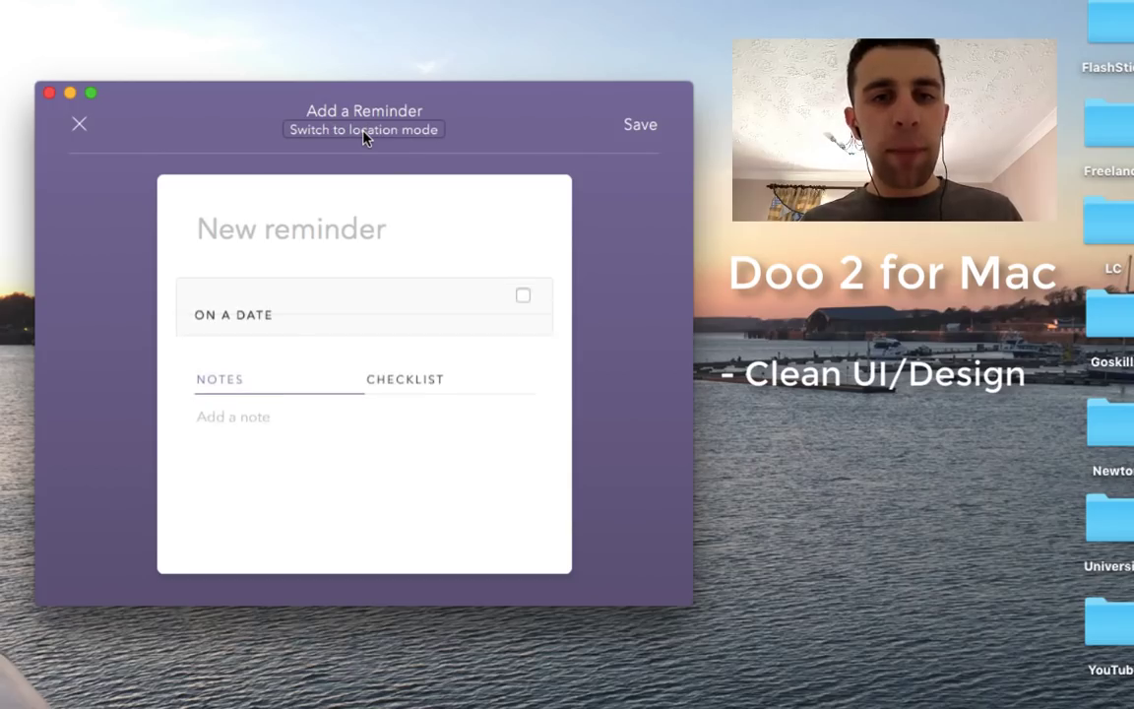
pyautogui.click(292, 229)
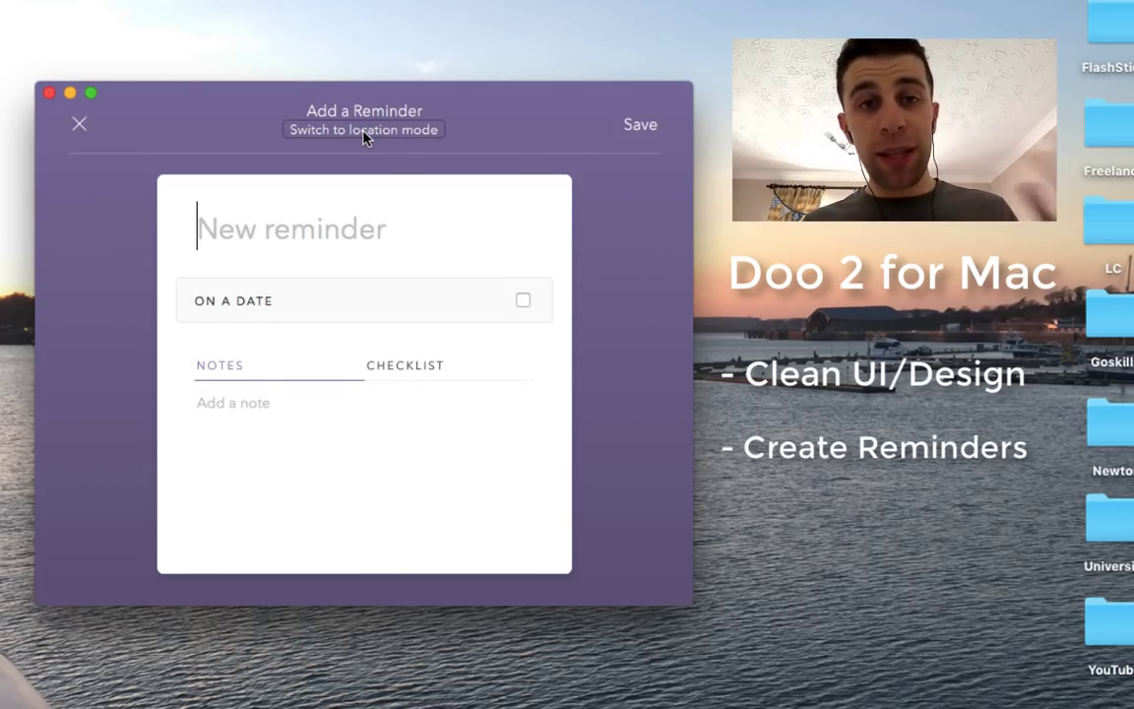
pyautogui.click(363, 129)
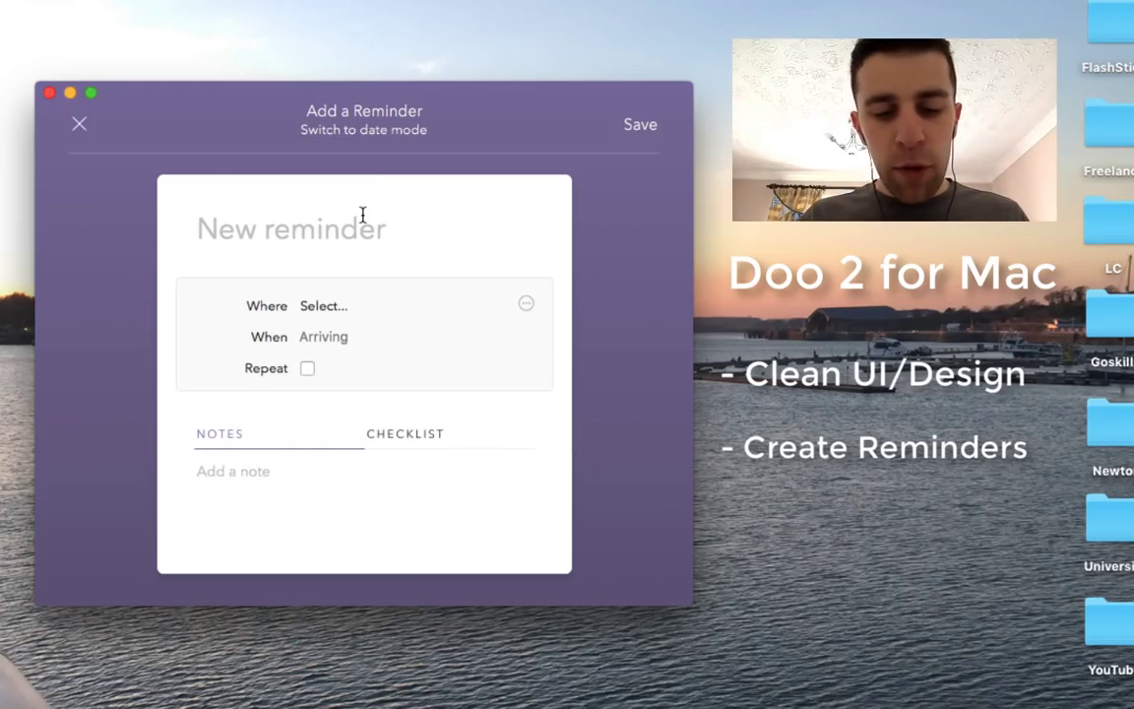
pyautogui.write('Buy Cheeseb')
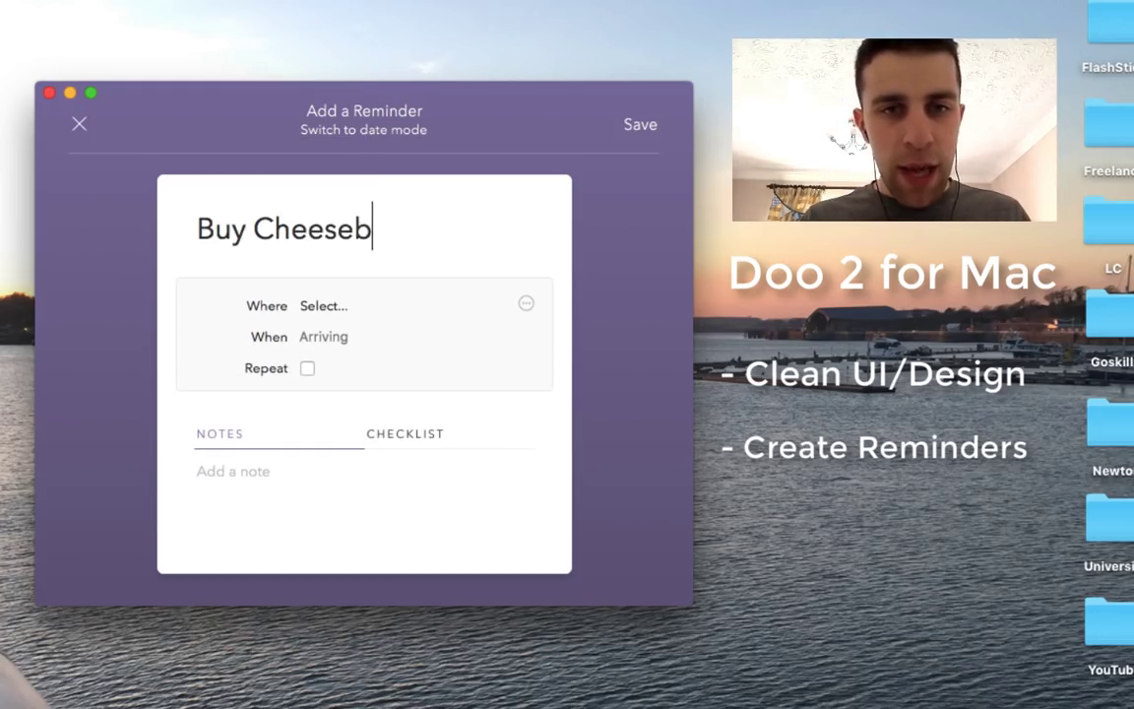
pyautogui.write('ake')
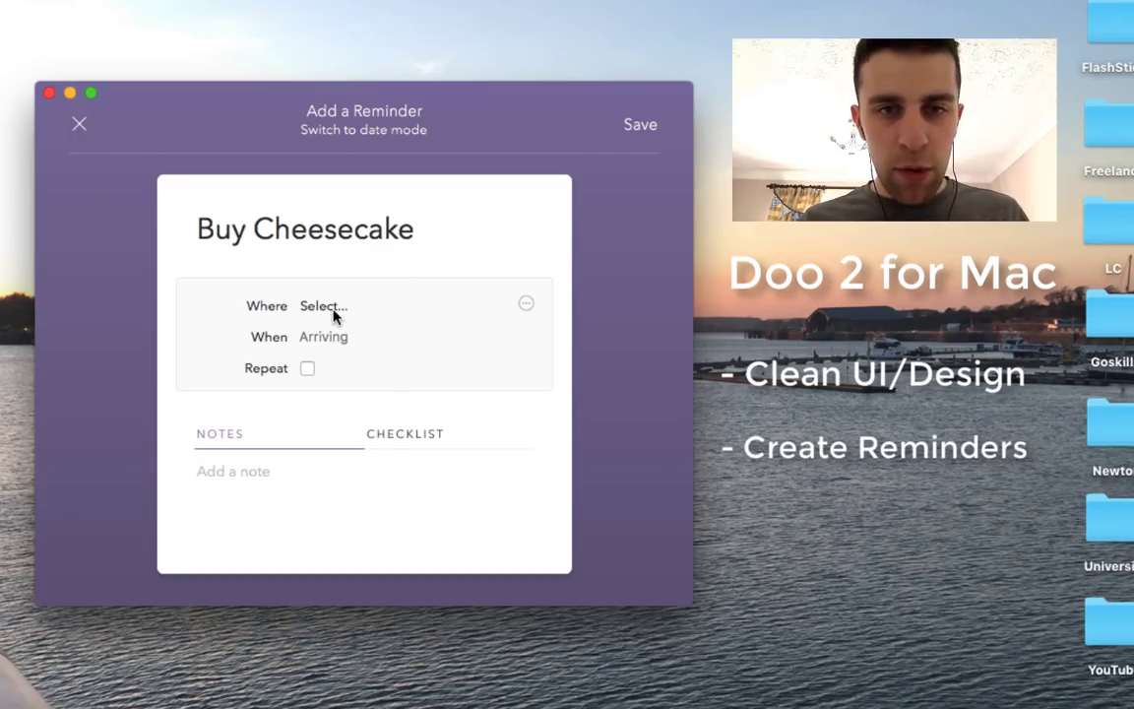
pyautogui.moveTo(408, 320)
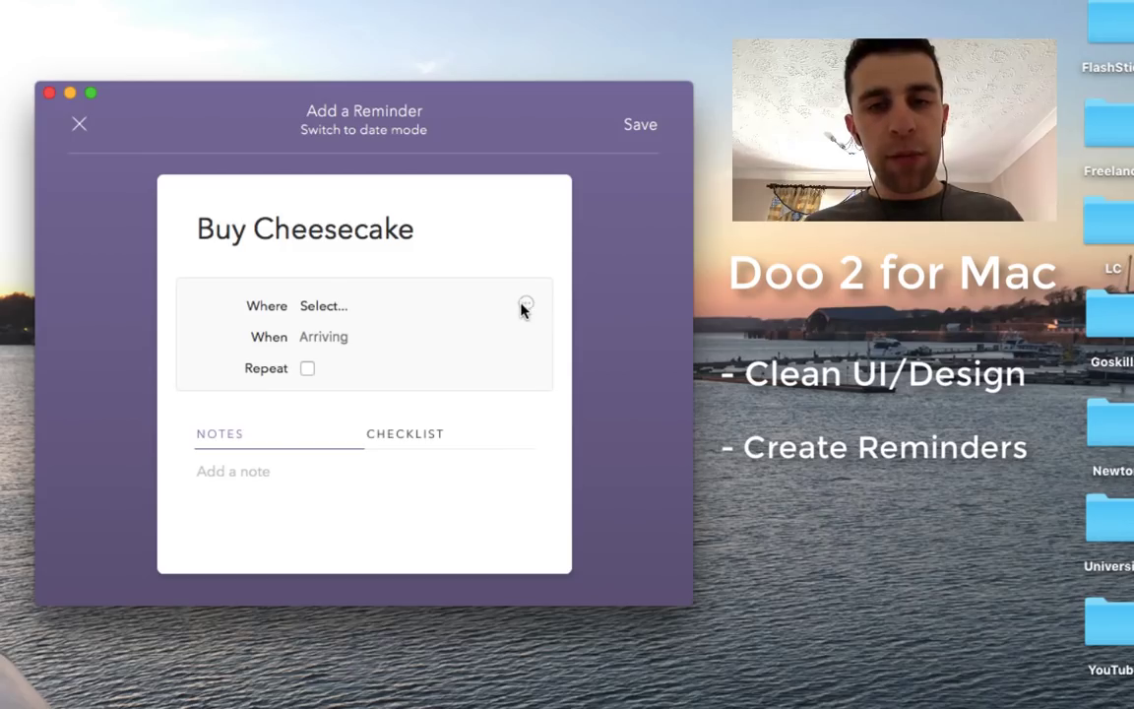
pyautogui.click(524, 305)
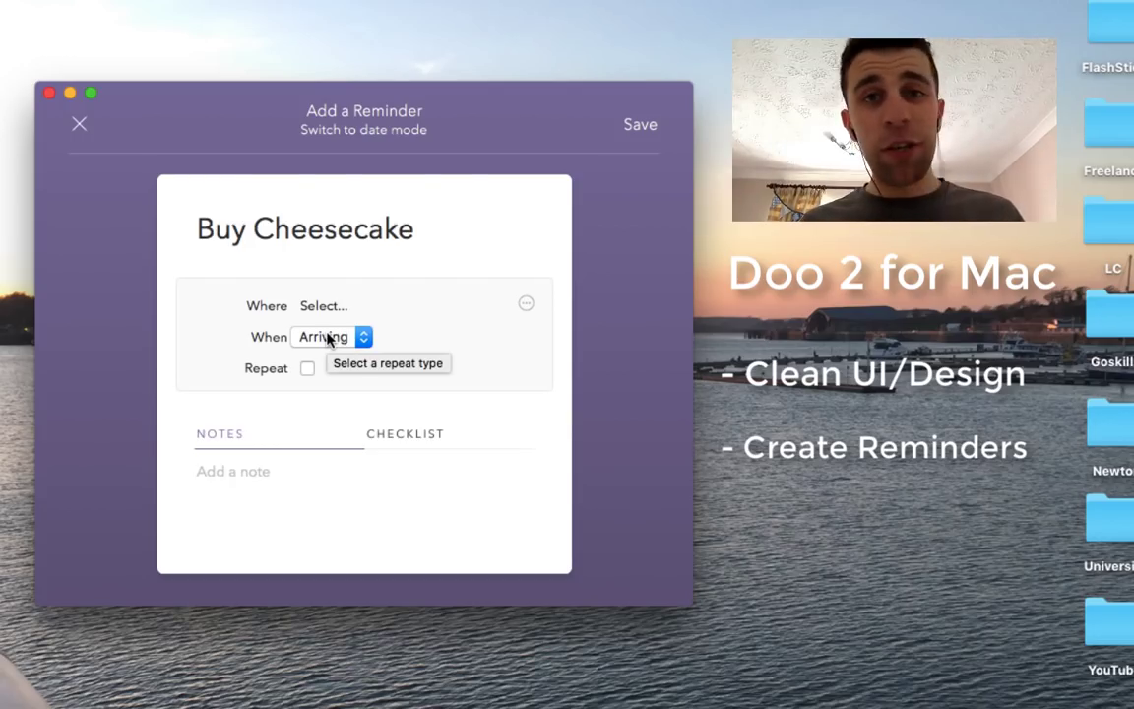
pyautogui.click(332, 336)
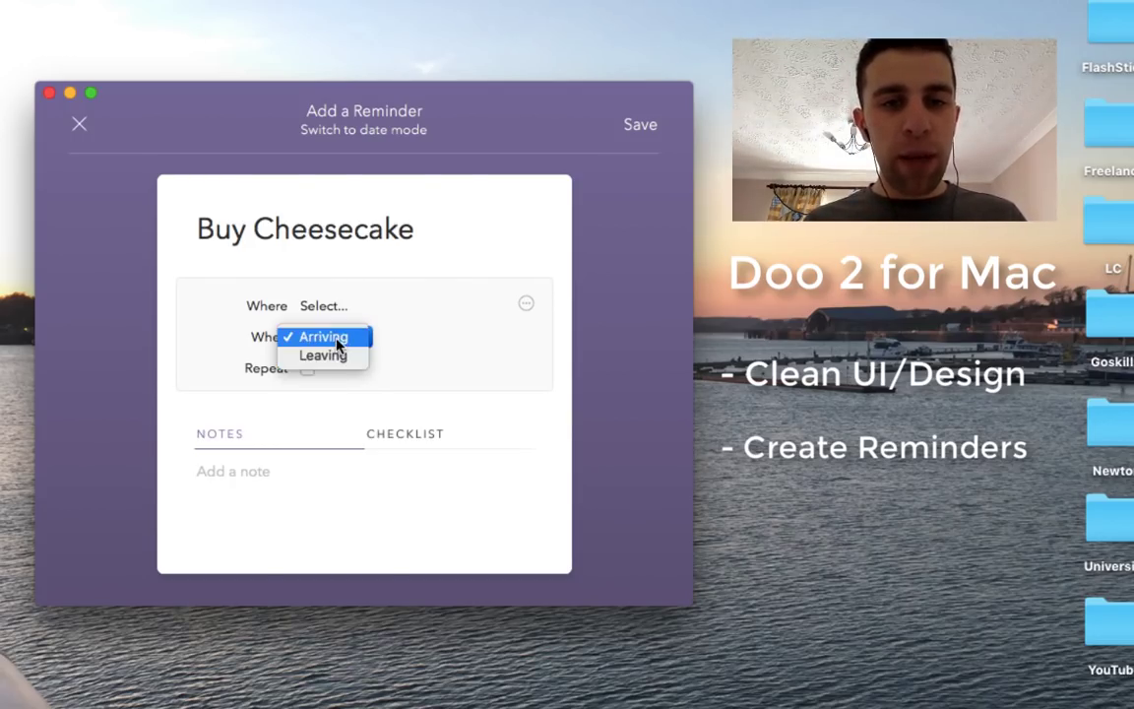
pyautogui.click(321, 337)
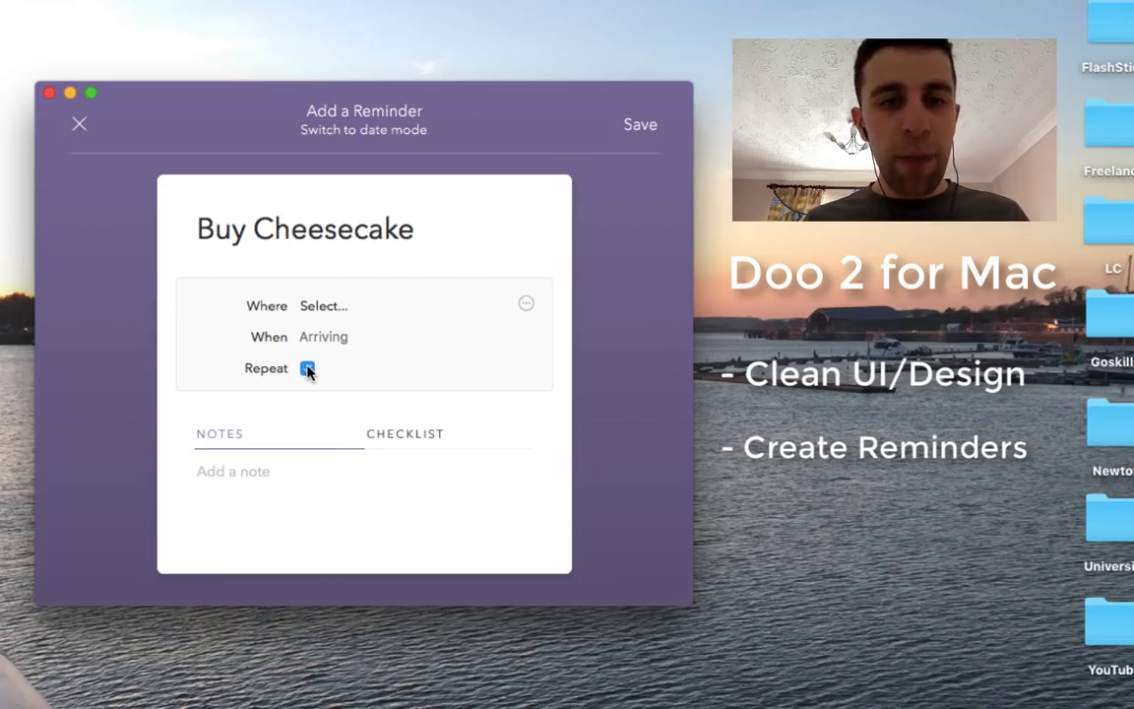
pyautogui.click(307, 367)
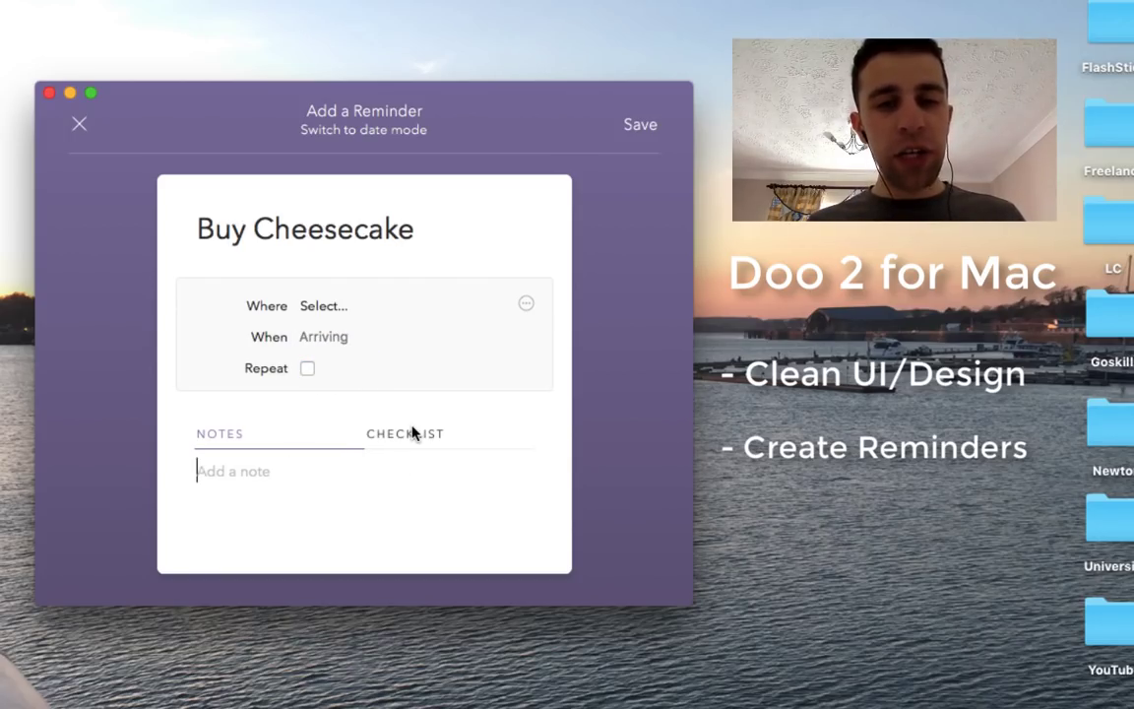
pyautogui.moveTo(389, 323)
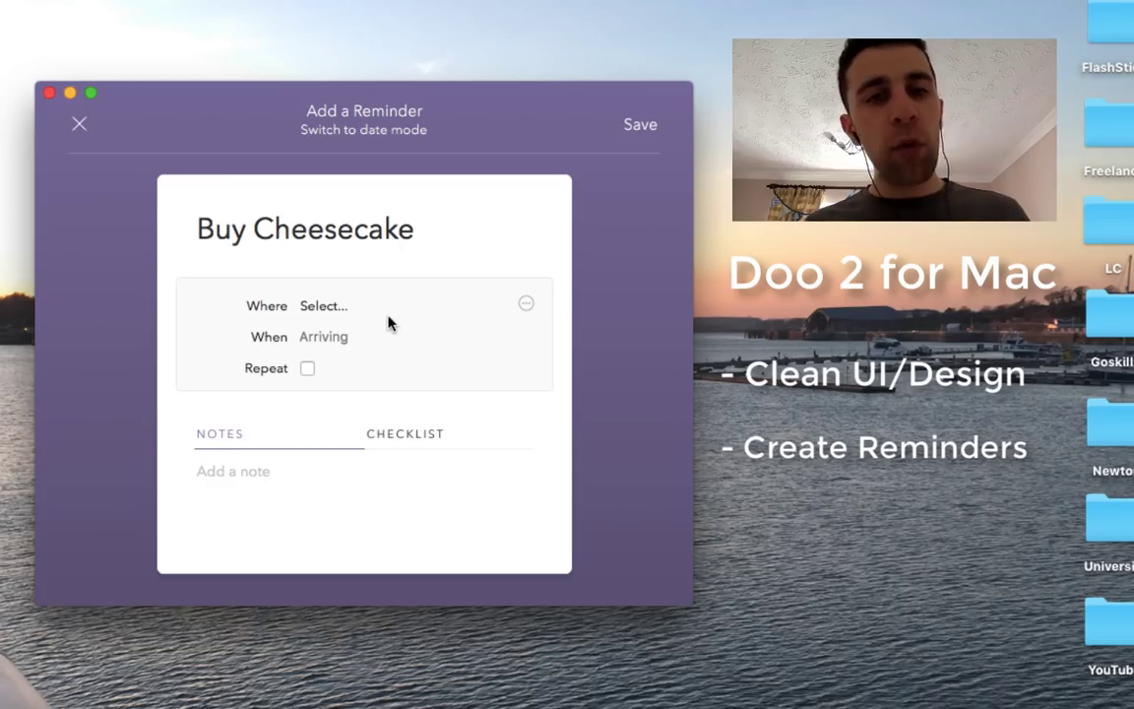
pyautogui.moveTo(371, 313)
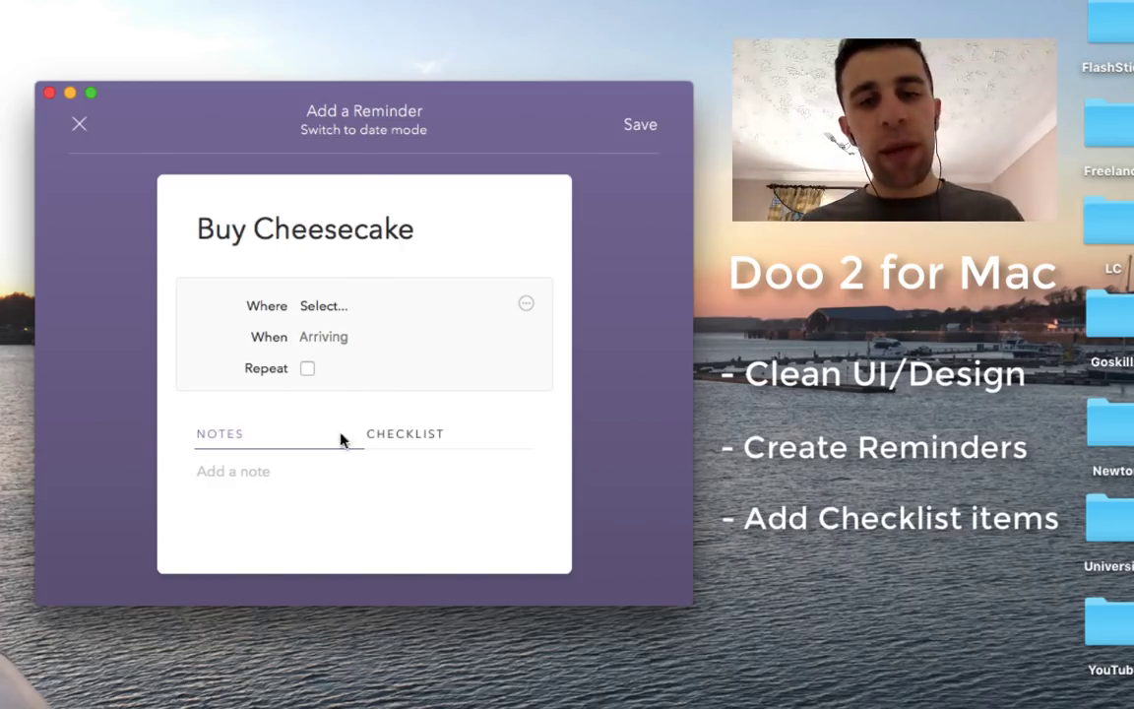
# Step: Make Buy Cheesecake date-based for 04/05/2017 at 11:00, with a custom repeat ending 04/05/2017
pyautogui.click(405, 433)
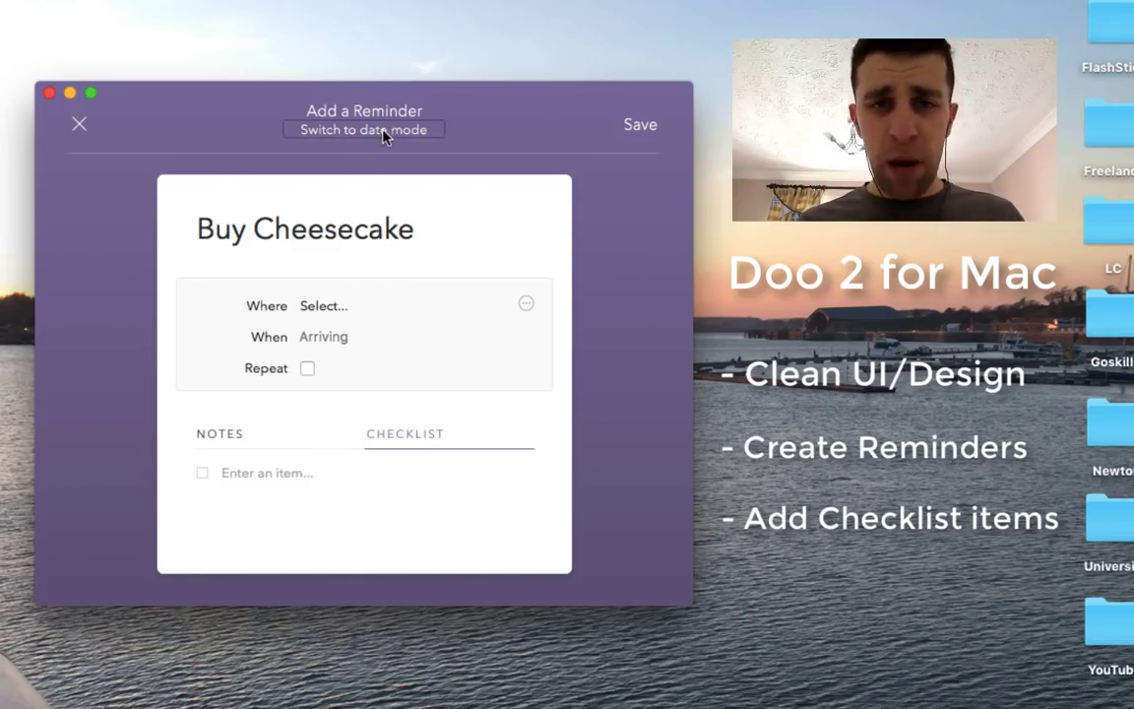
pyautogui.click(363, 128)
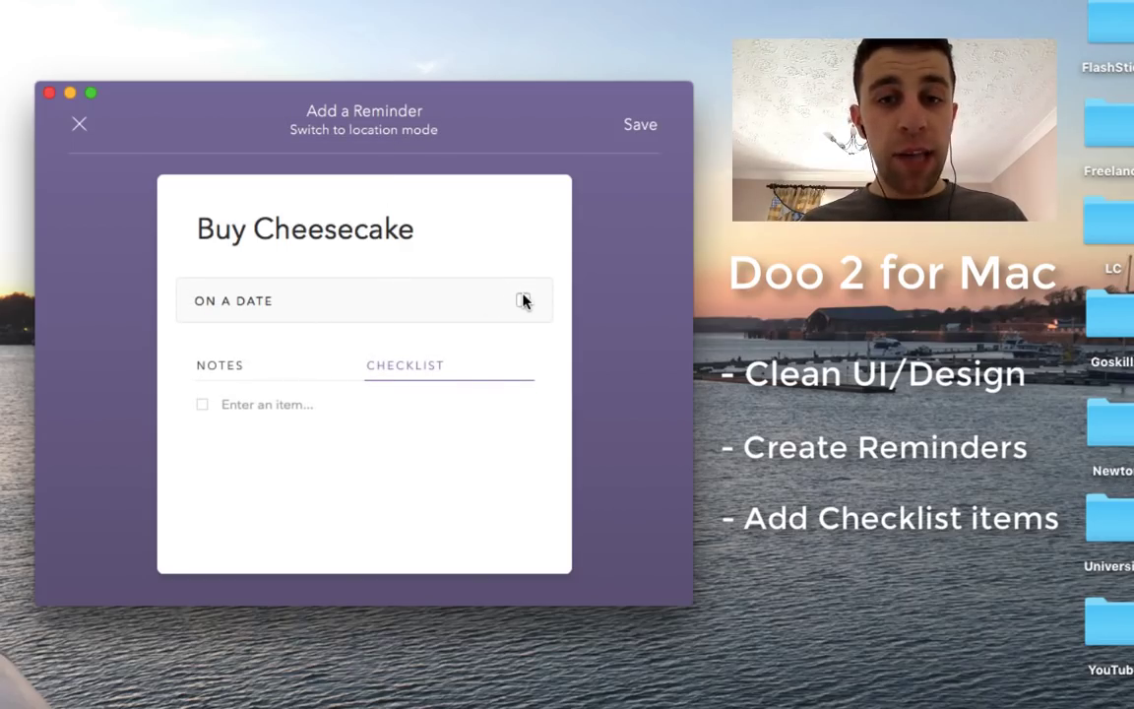
pyautogui.click(523, 299)
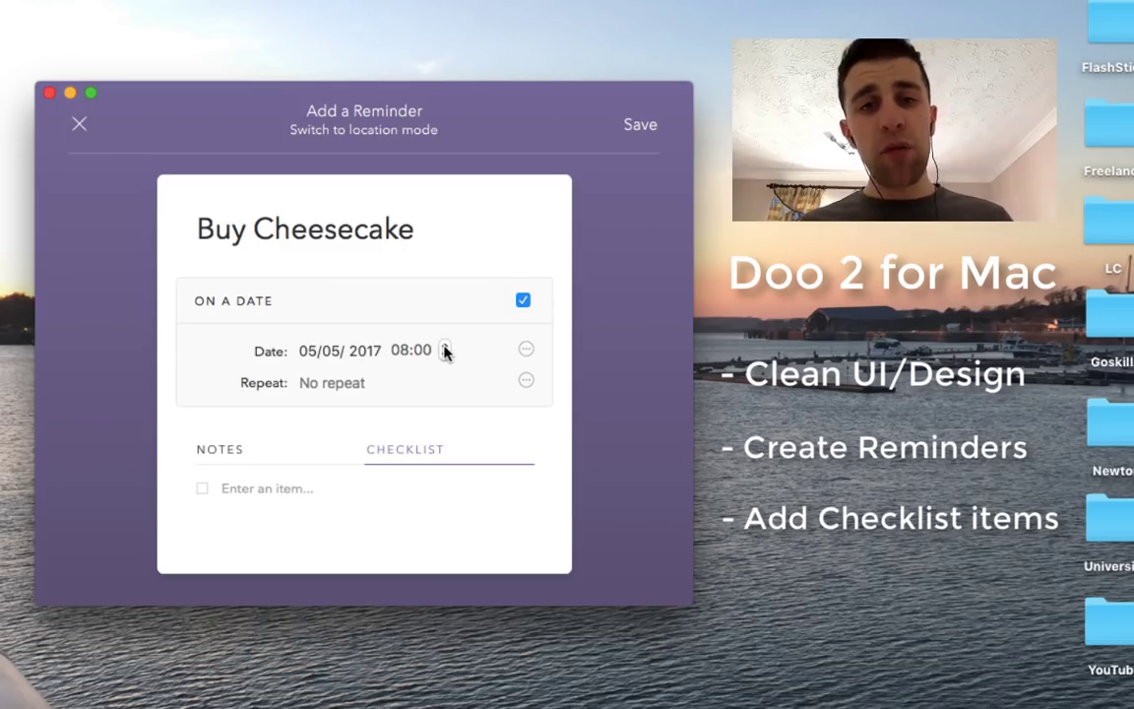
pyautogui.click(445, 346)
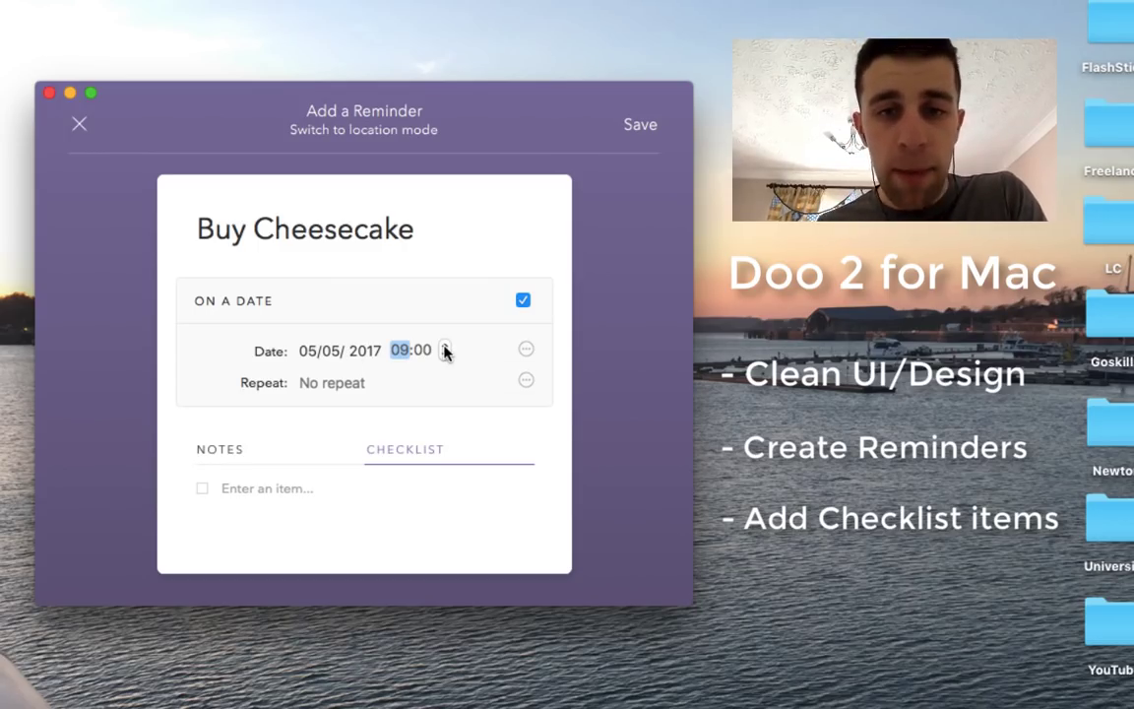
pyautogui.click(311, 351)
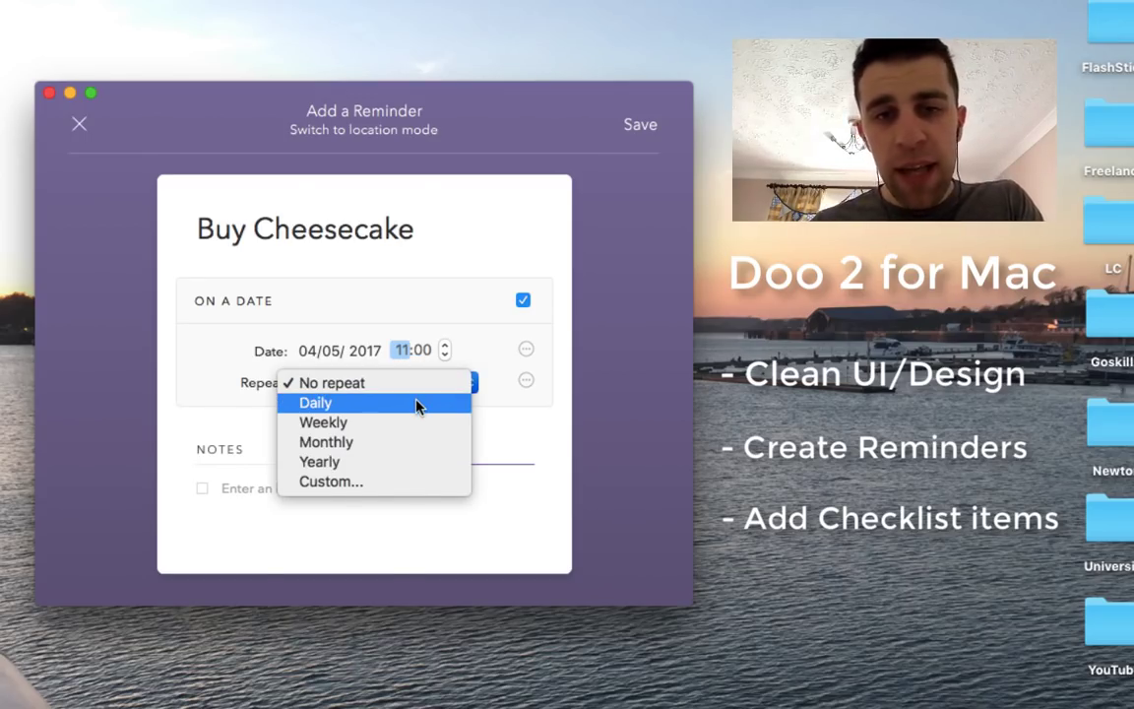
pyautogui.moveTo(389, 481)
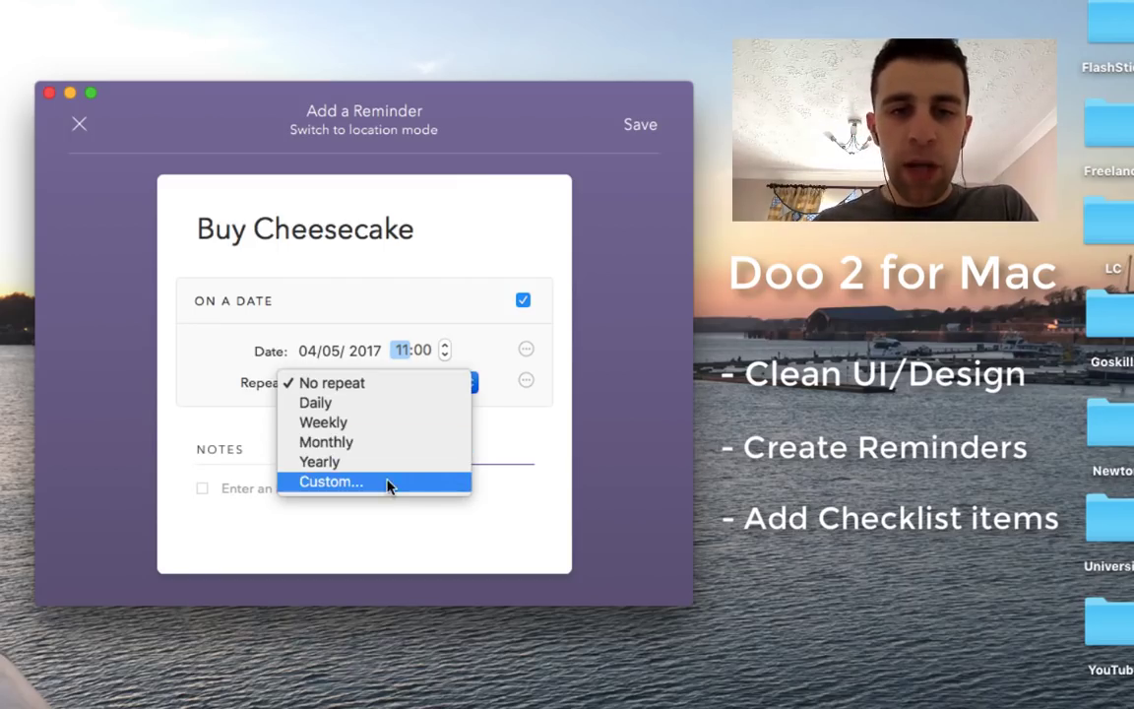
pyautogui.click(330, 481)
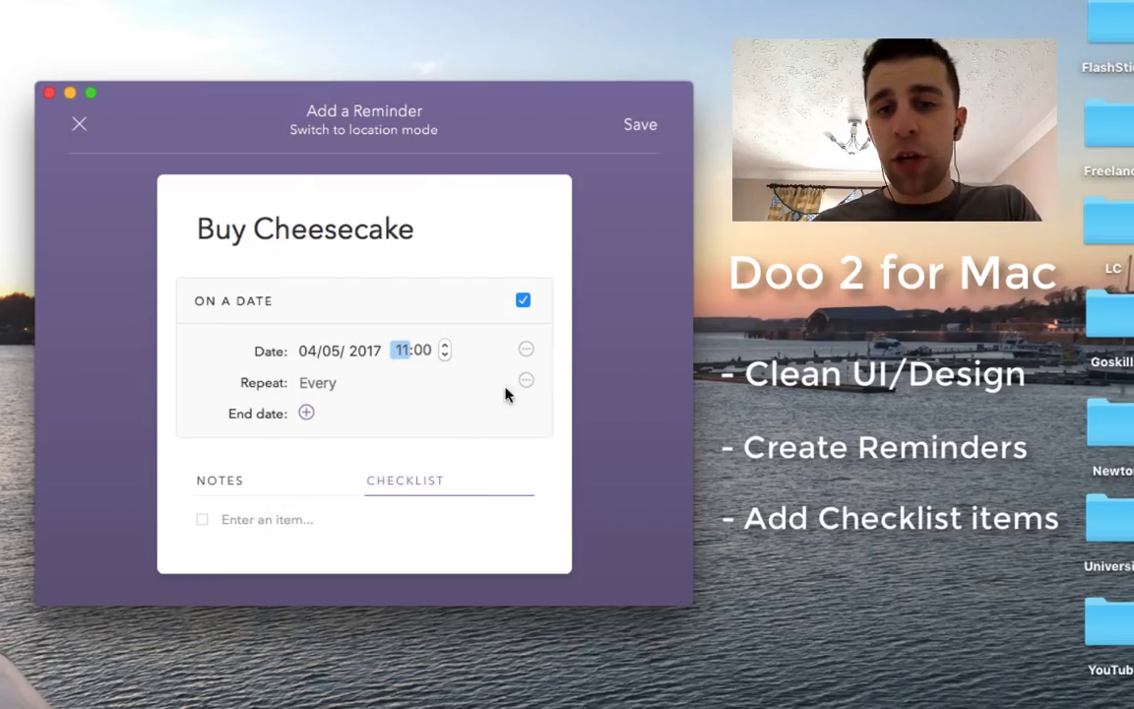
pyautogui.click(306, 412)
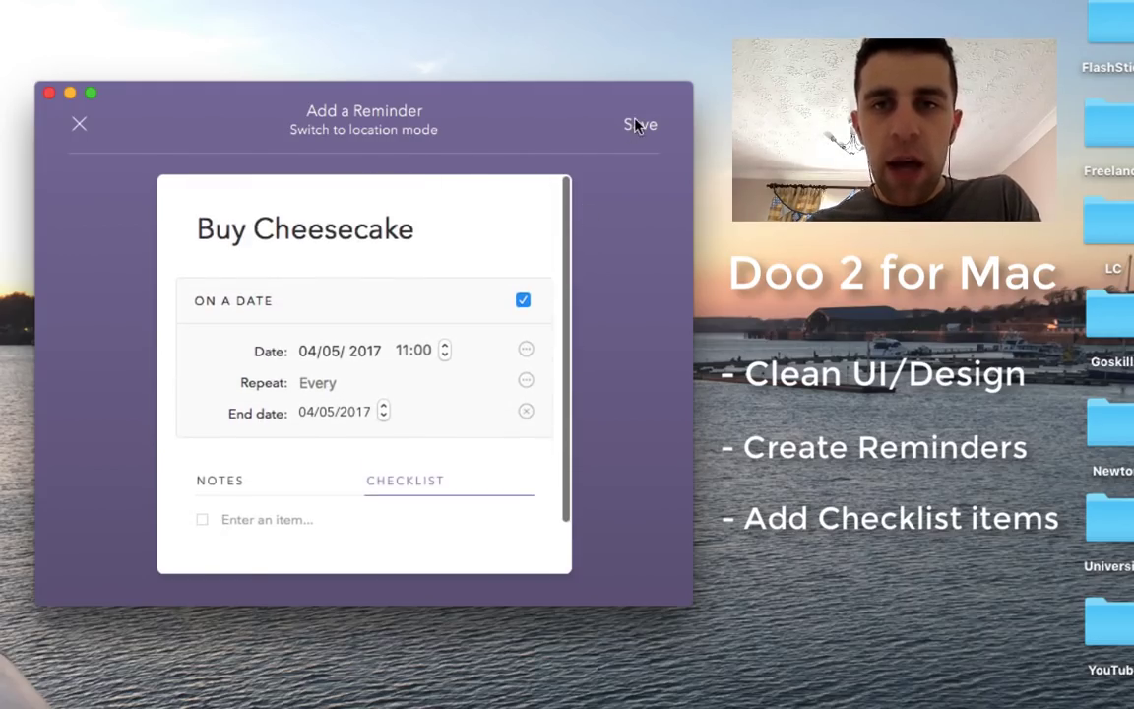
# Step: Save Buy Cheesecake, reopen and save it from All Reminders, then show its ⋯ actions
pyautogui.click(639, 125)
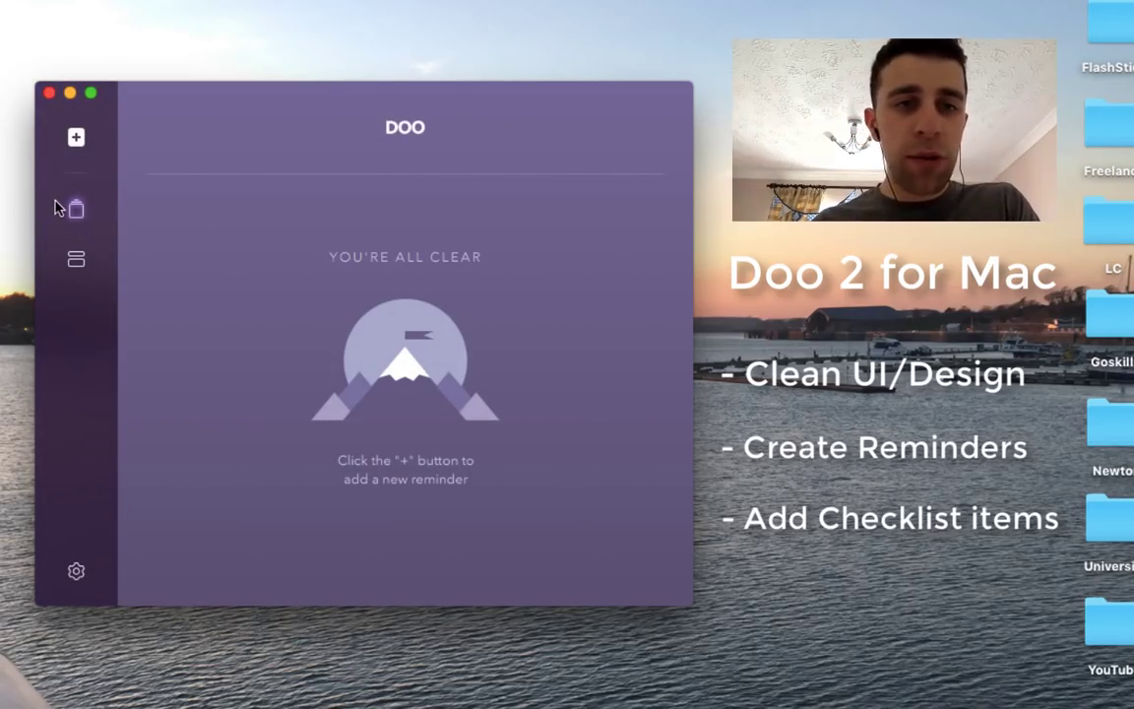
pyautogui.click(76, 259)
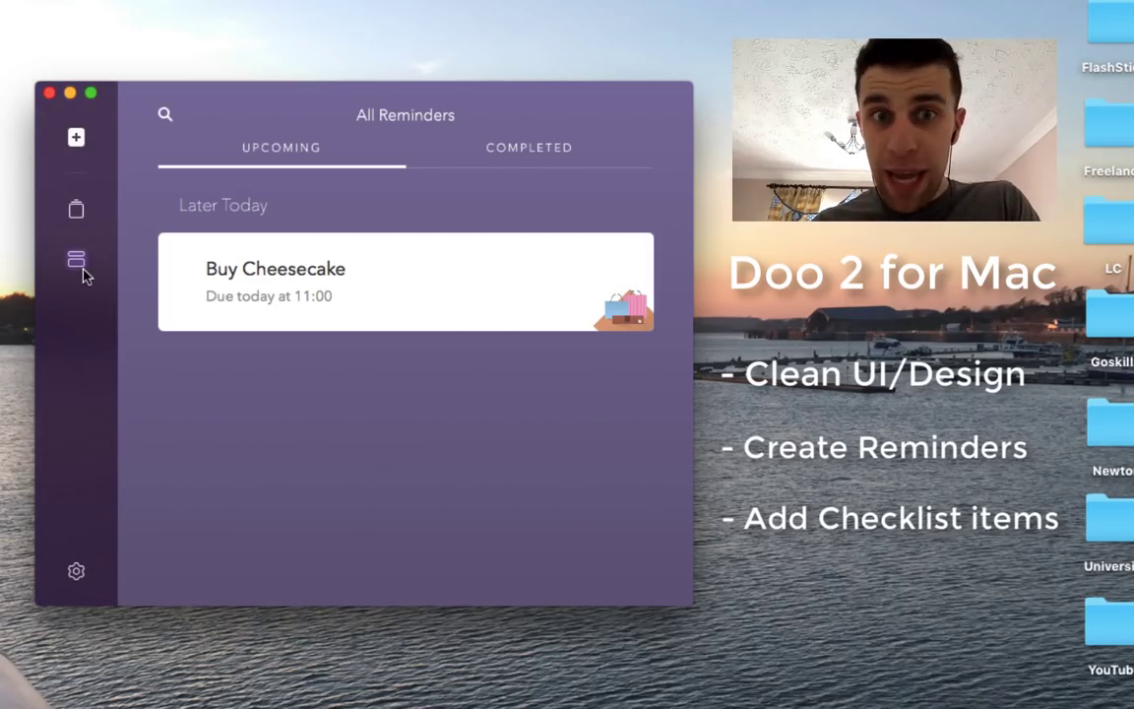
pyautogui.moveTo(300, 297)
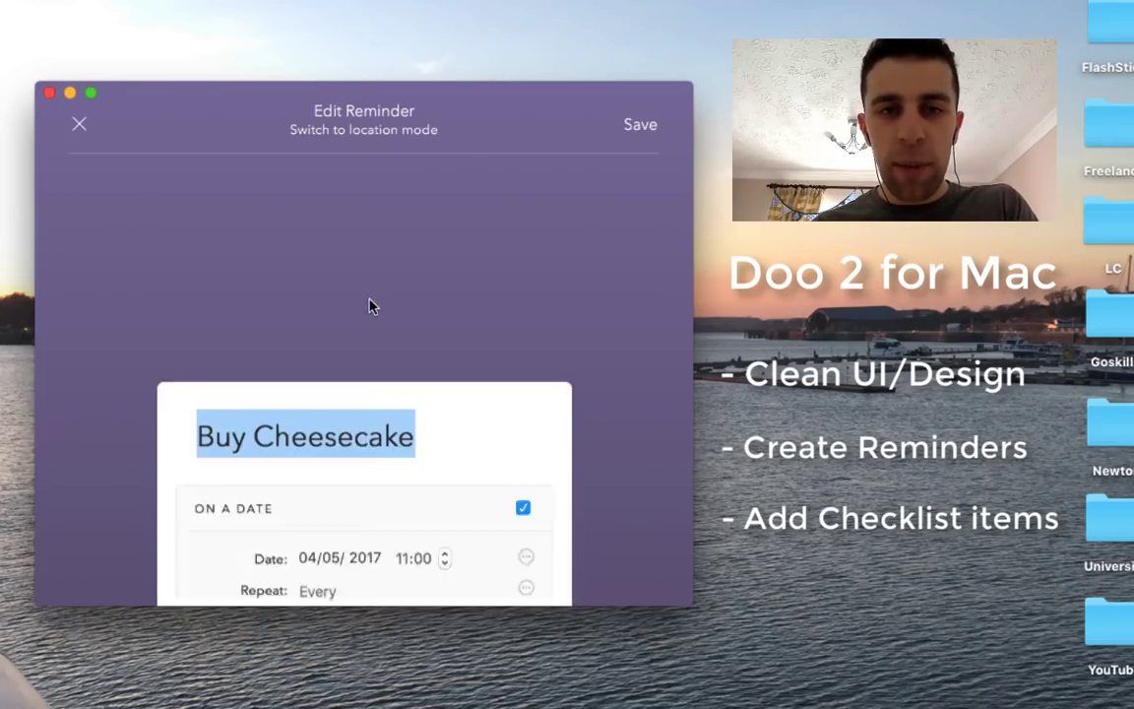
pyautogui.click(640, 124)
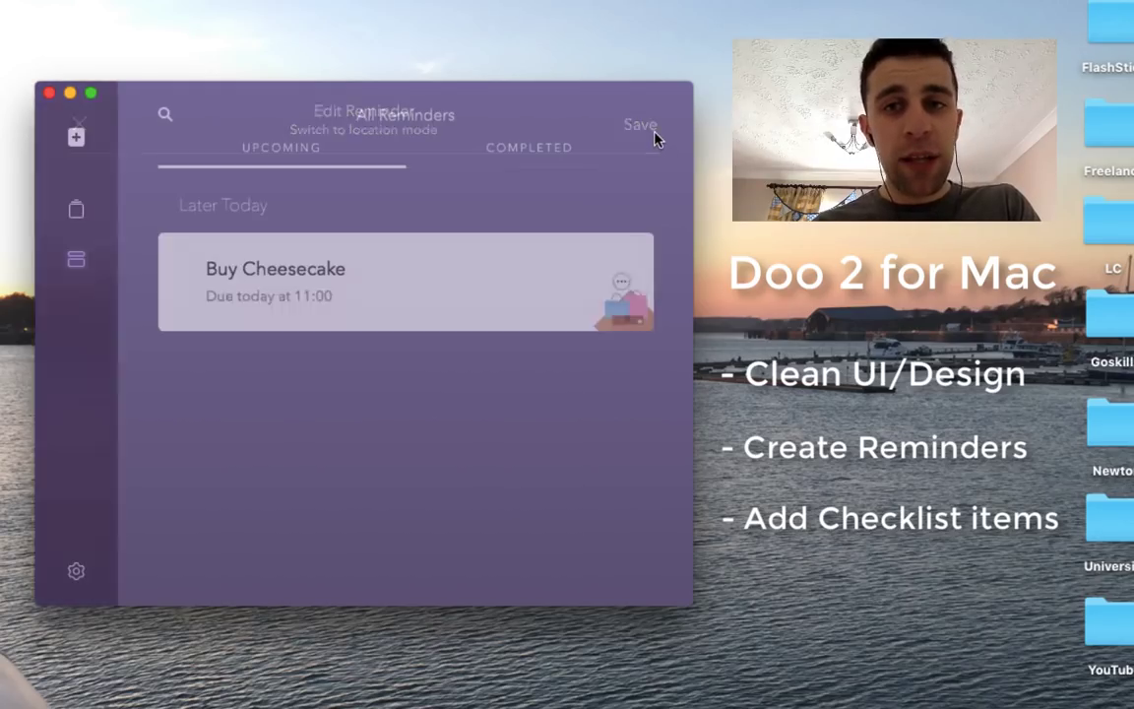
pyautogui.click(620, 282)
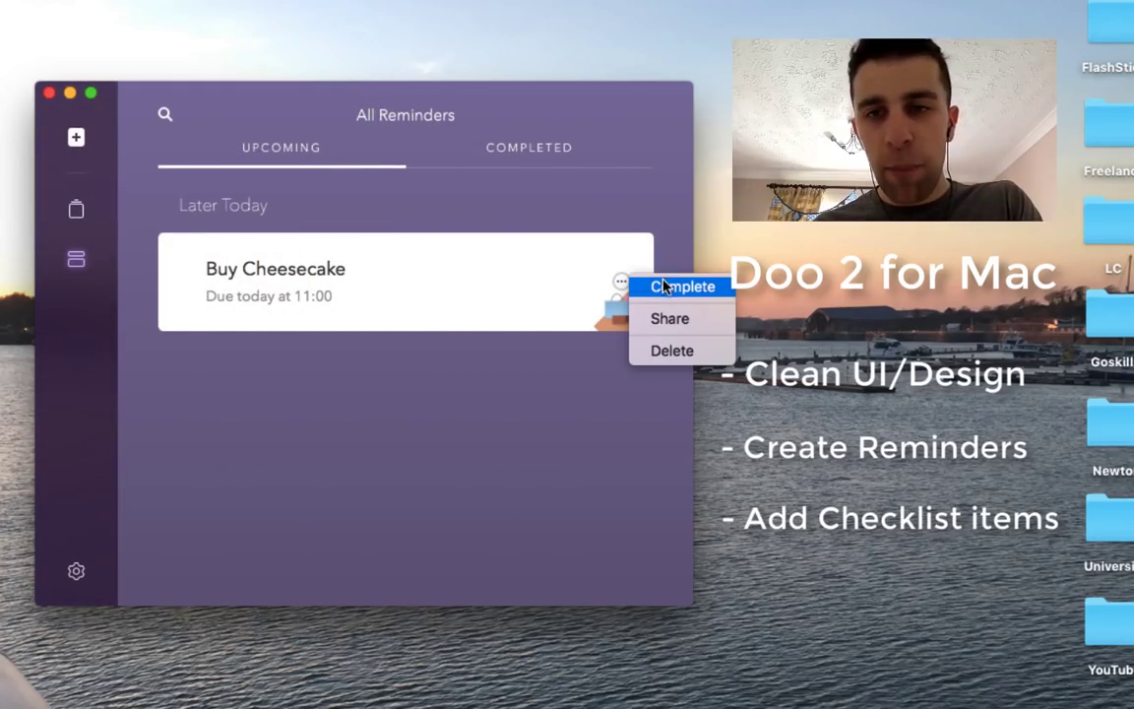
pyautogui.moveTo(669, 318)
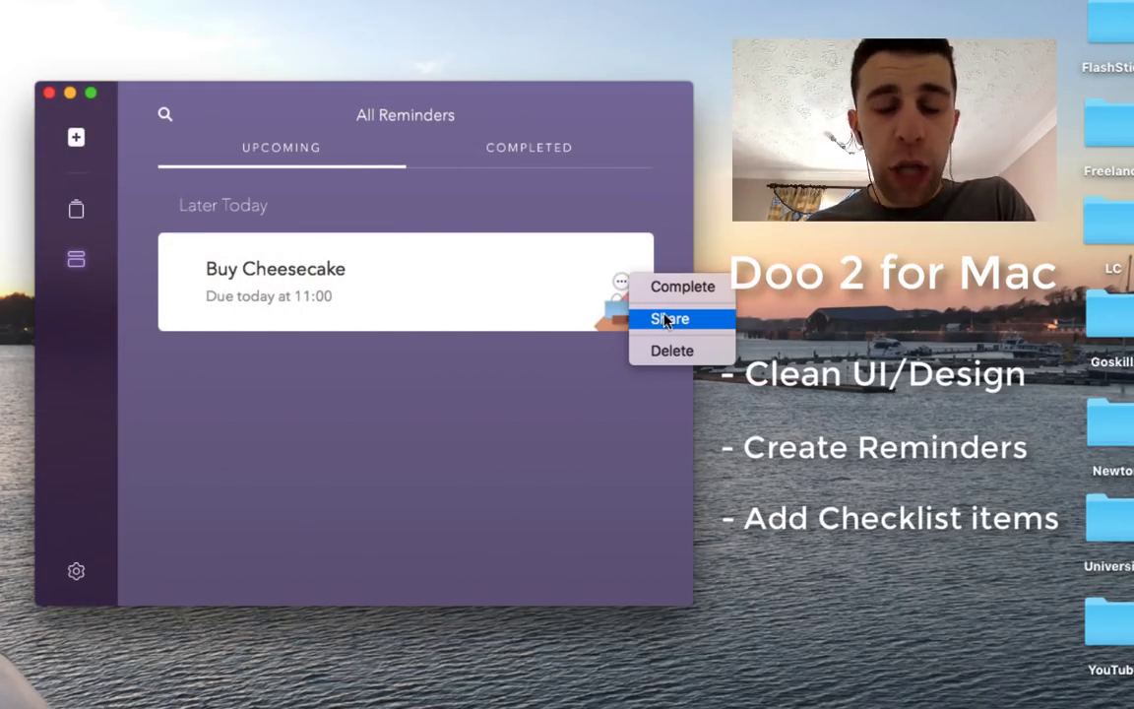
# Step: Start sharing Buy Cheesecake in the Sharing window, then end the sharing
pyautogui.click(668, 318)
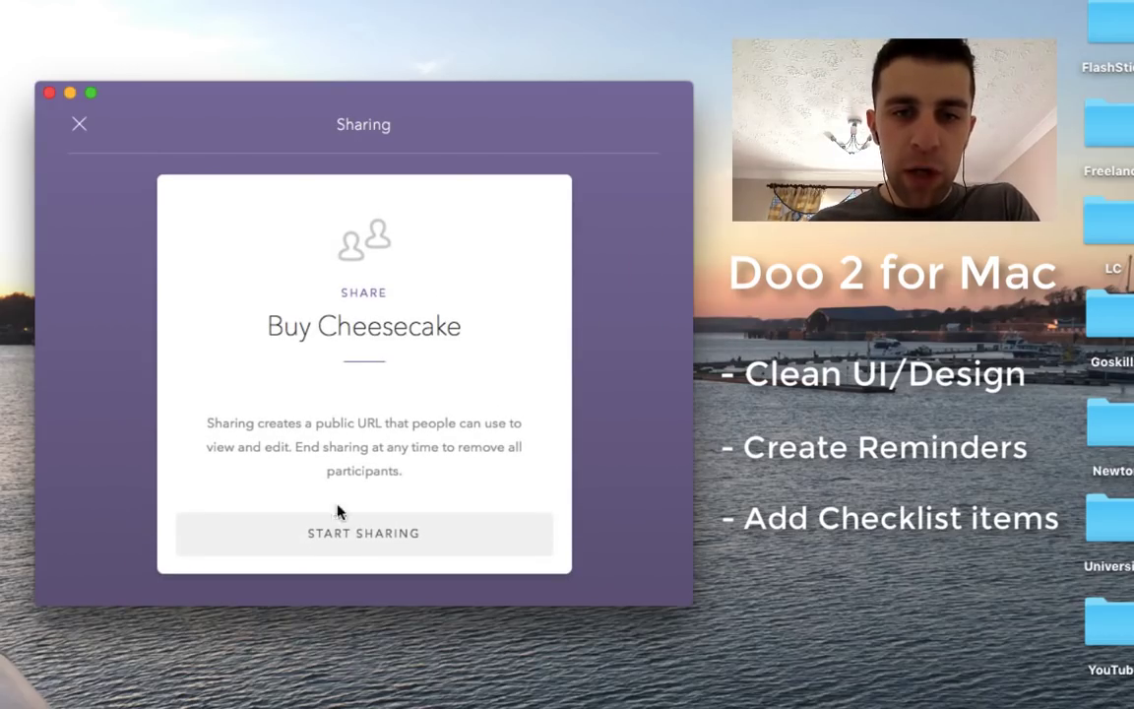
pyautogui.click(364, 533)
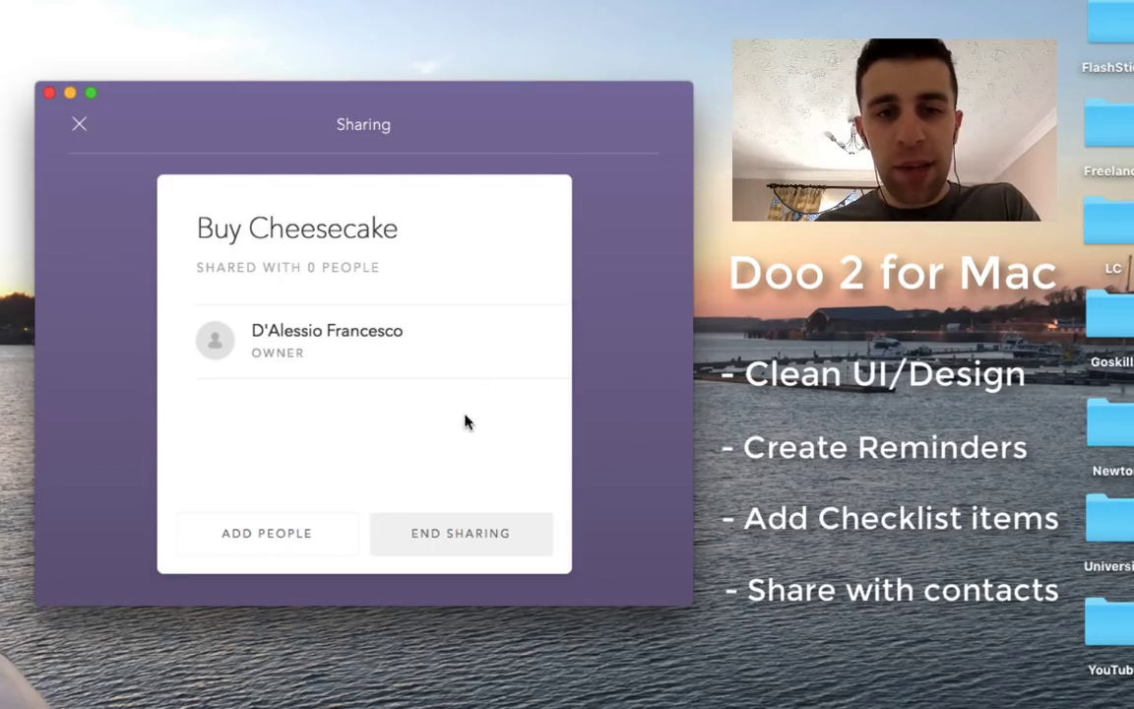
pyautogui.moveTo(441, 532)
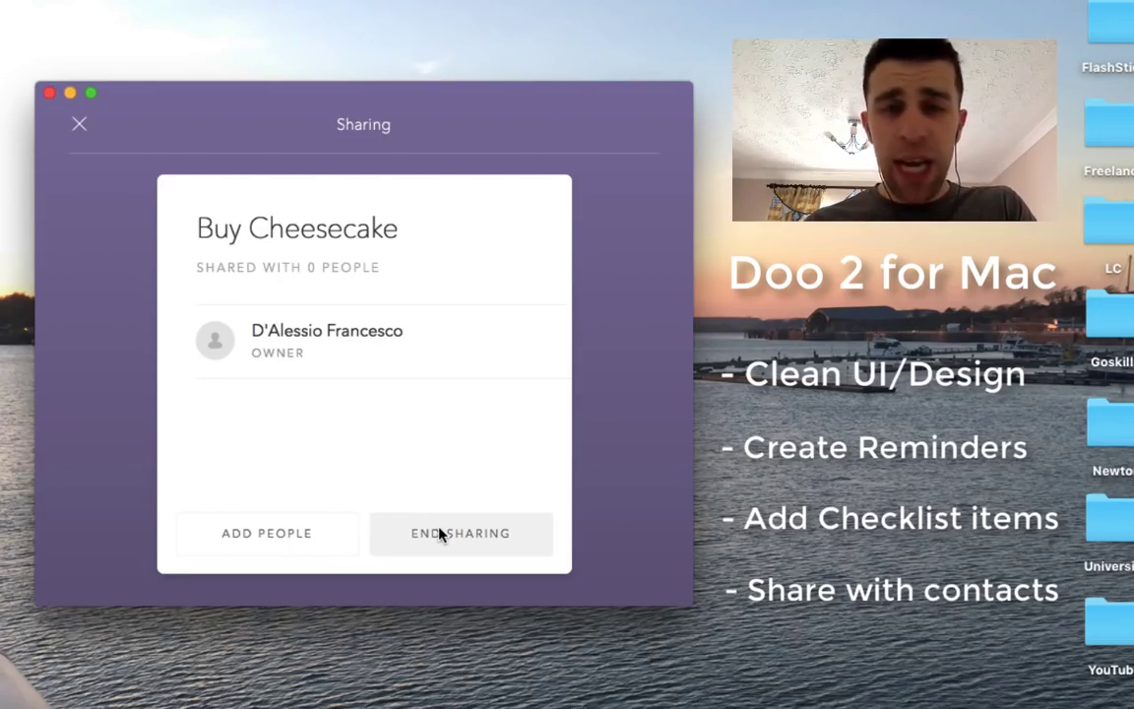
pyautogui.click(459, 533)
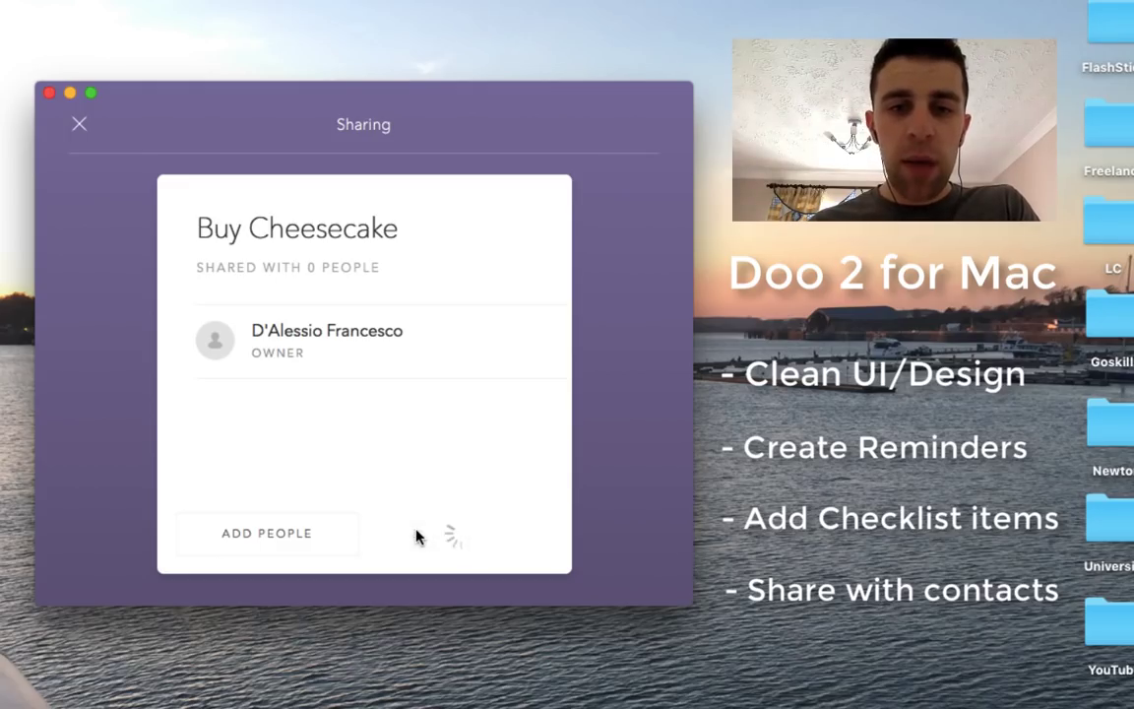
# Step: View the Completed tab, then Upcoming, and show Buy Cheesecake's ⋯ actions again
pyautogui.click(79, 123)
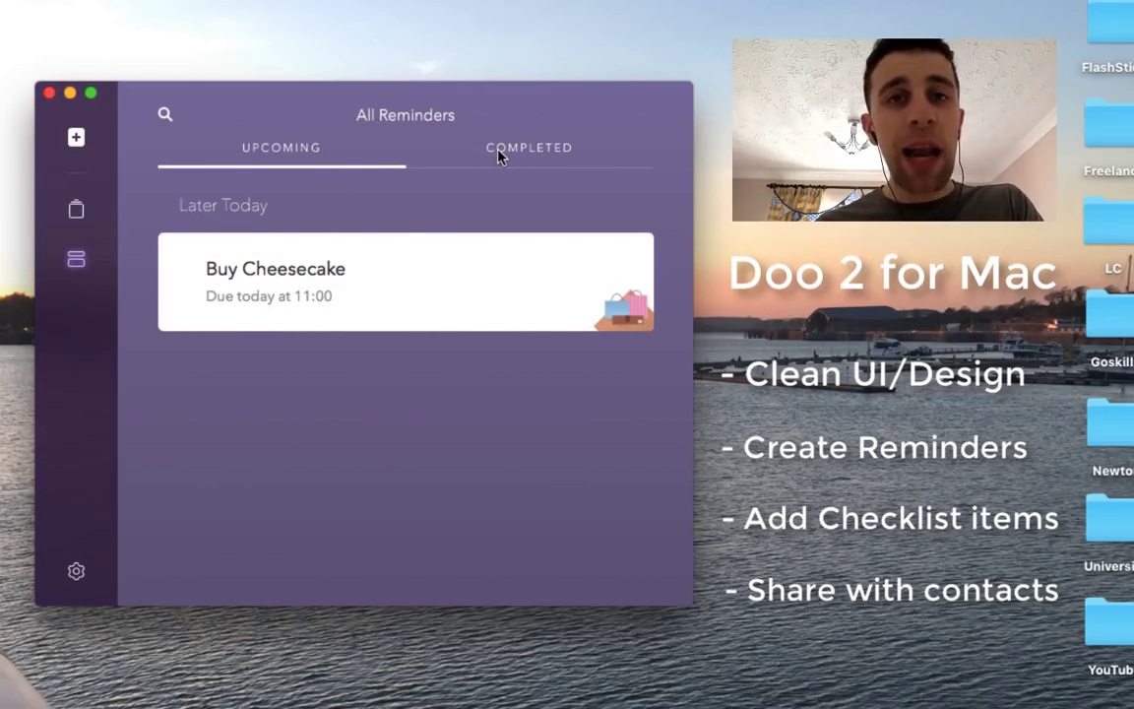
pyautogui.click(528, 148)
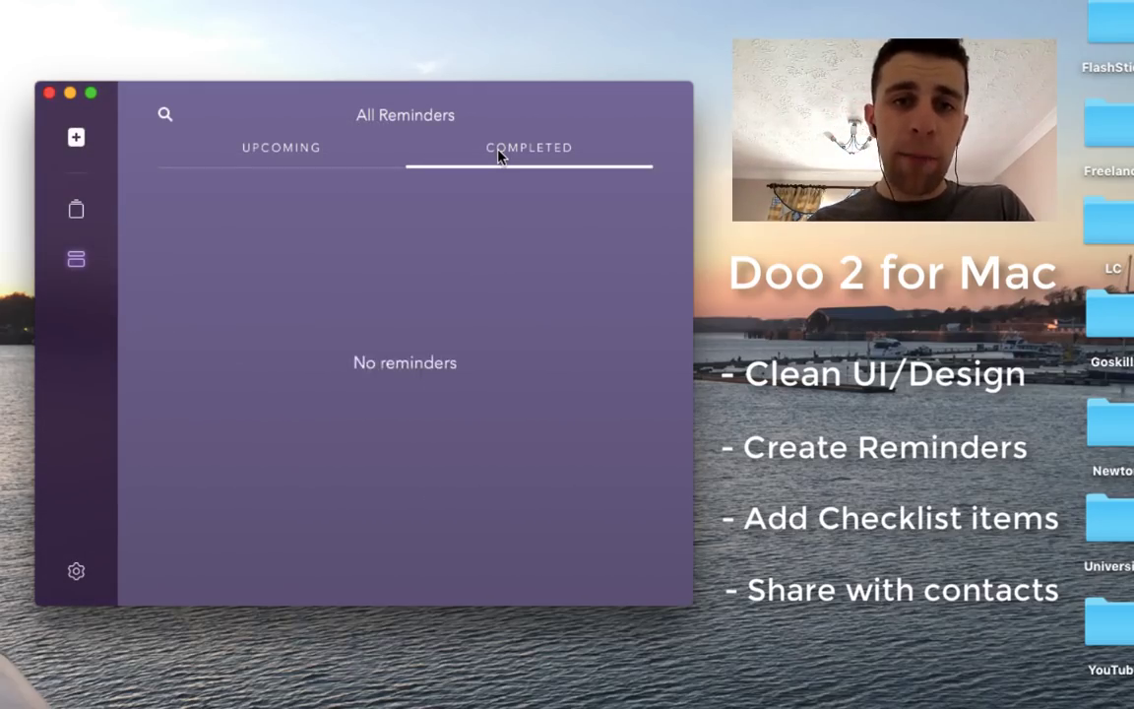
pyautogui.click(281, 147)
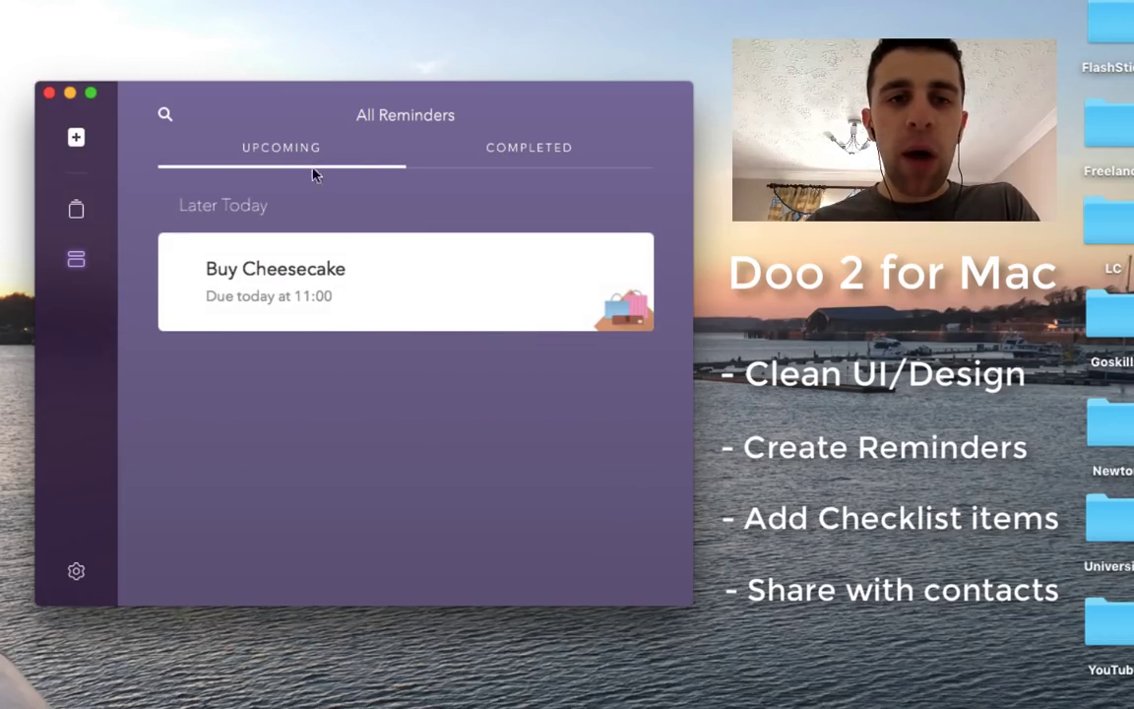
pyautogui.moveTo(391, 267)
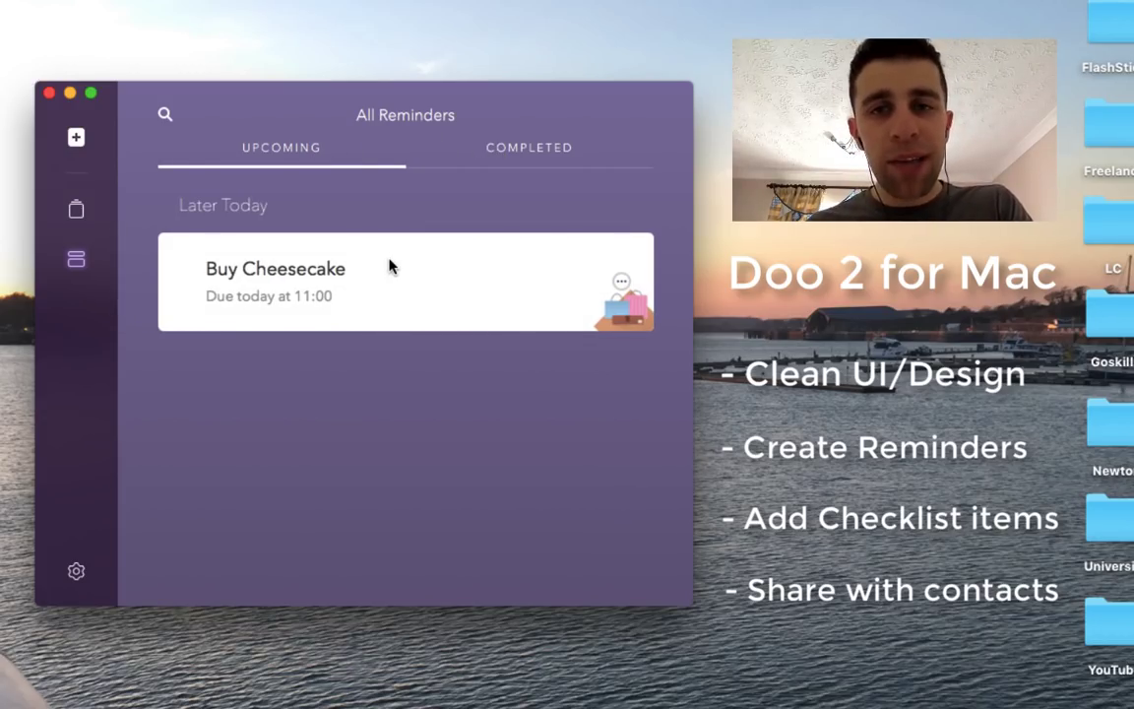
pyautogui.moveTo(128, 214)
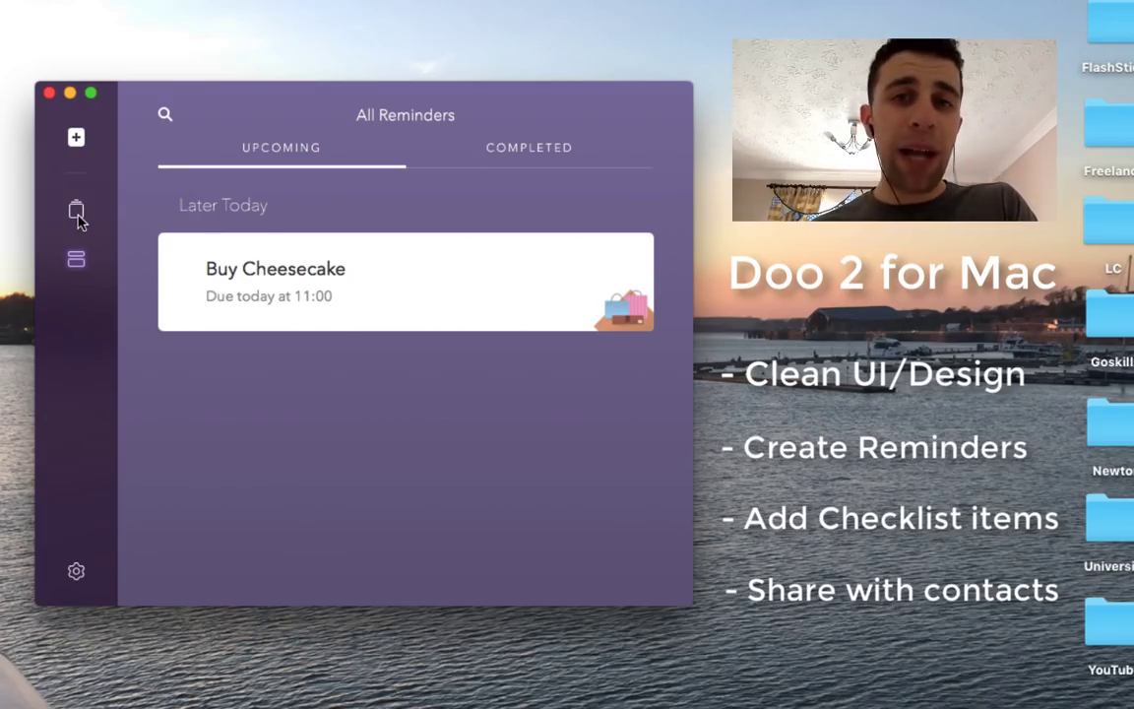
pyautogui.moveTo(573, 178)
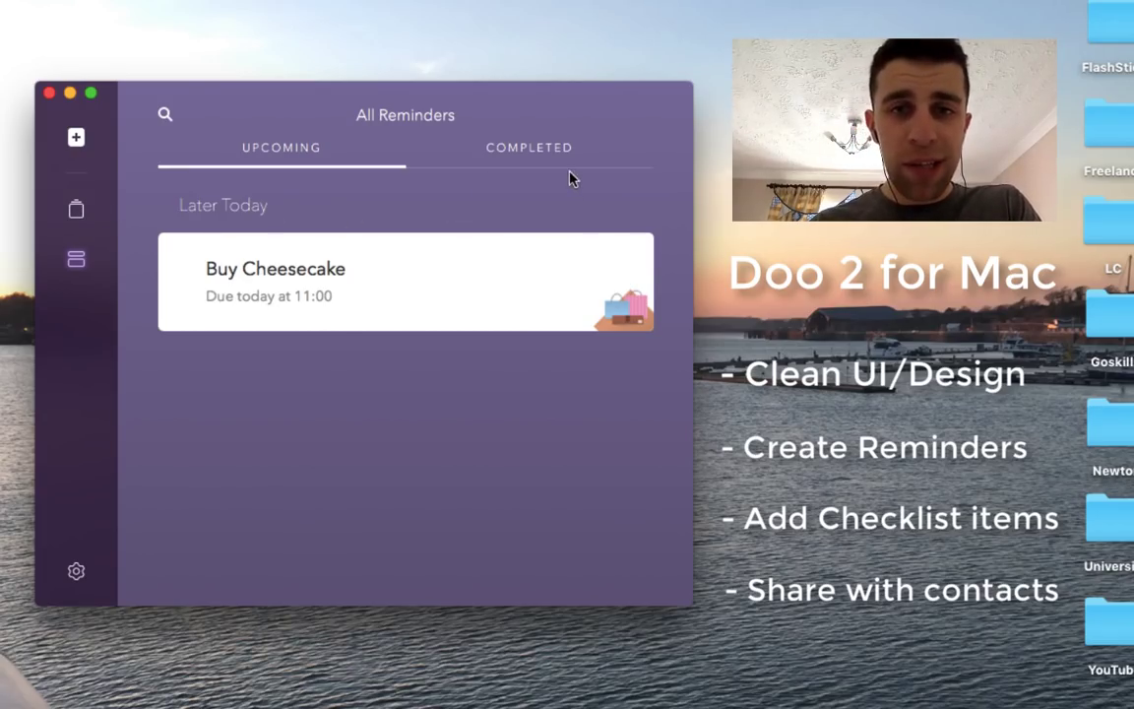
pyautogui.moveTo(271, 268)
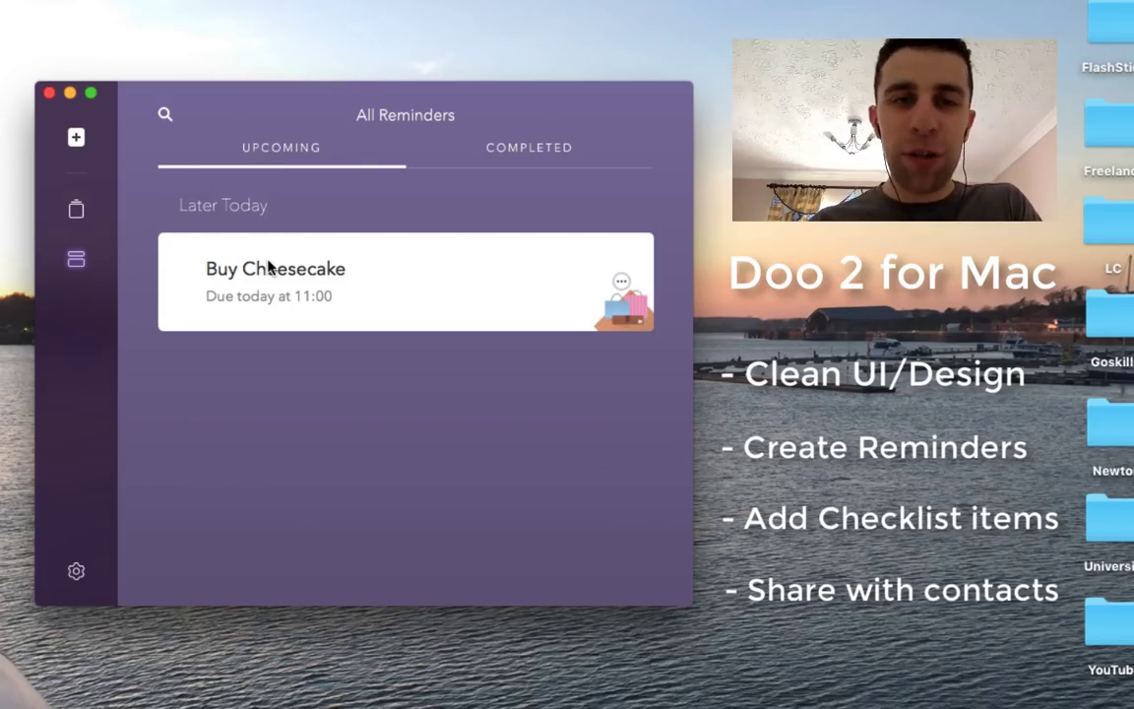
pyautogui.click(76, 208)
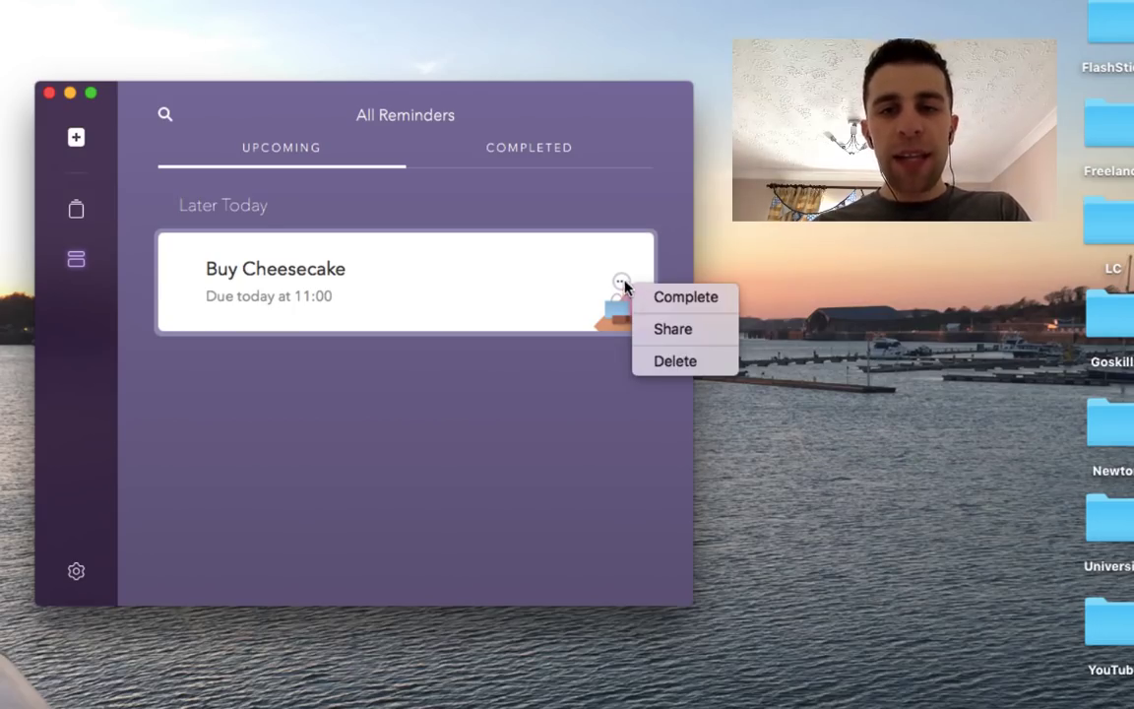
# Step: Open Buy Cheesecake in Edit Reminder, then return to the all-clear today page
pyautogui.click(429, 318)
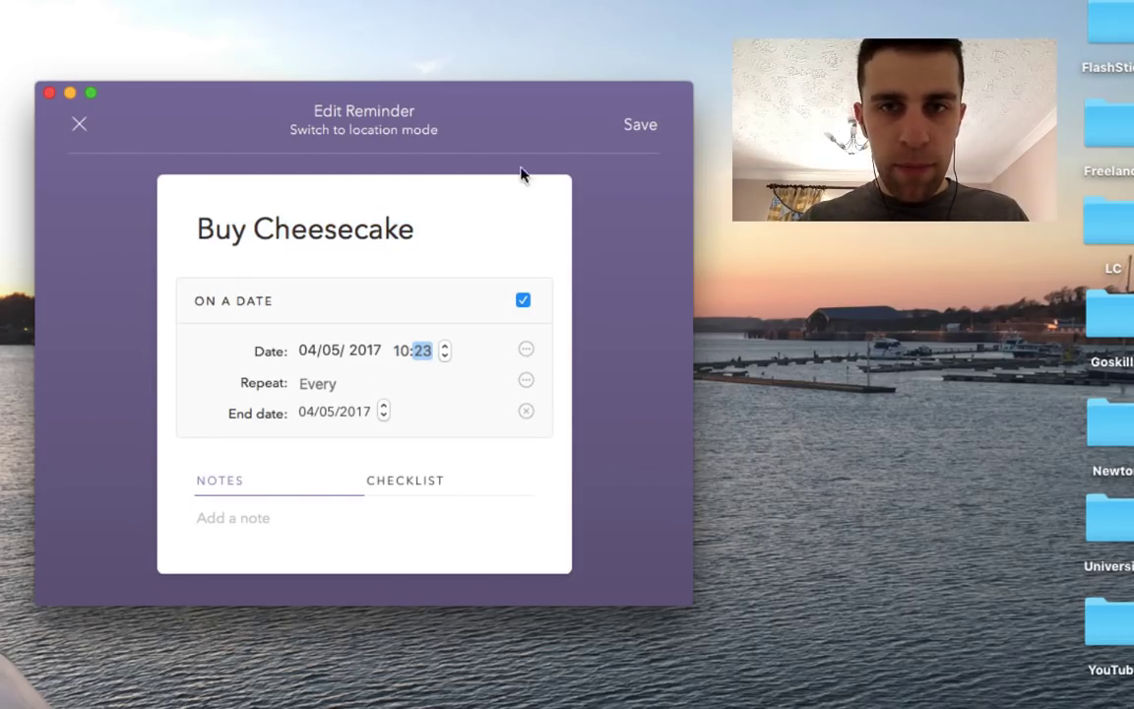
pyautogui.click(78, 123)
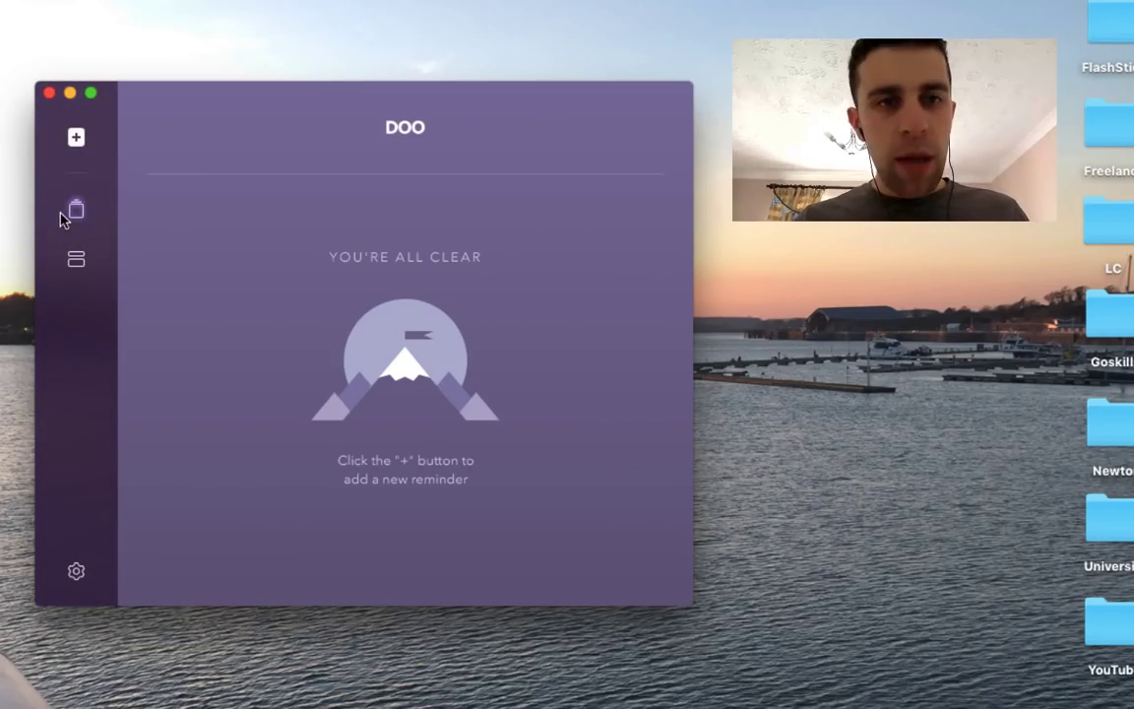
pyautogui.moveTo(76, 591)
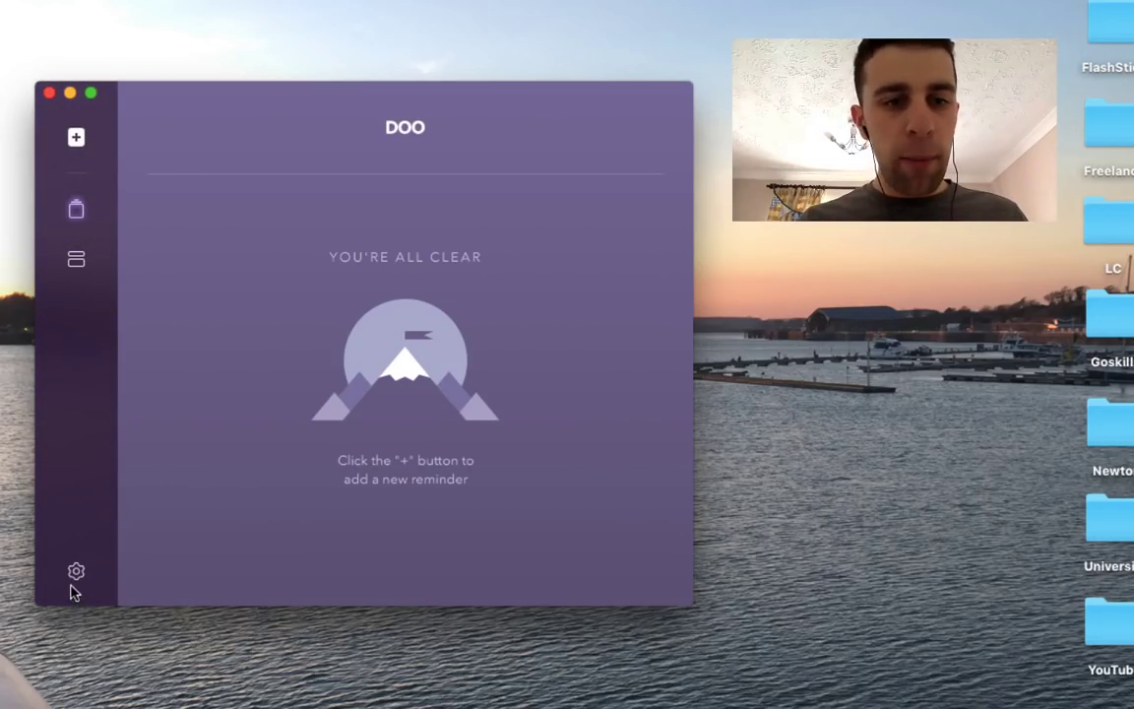
# Step: In Doo Preferences, enable Sync with iCloud and Show in the menu bar
pyautogui.click(76, 571)
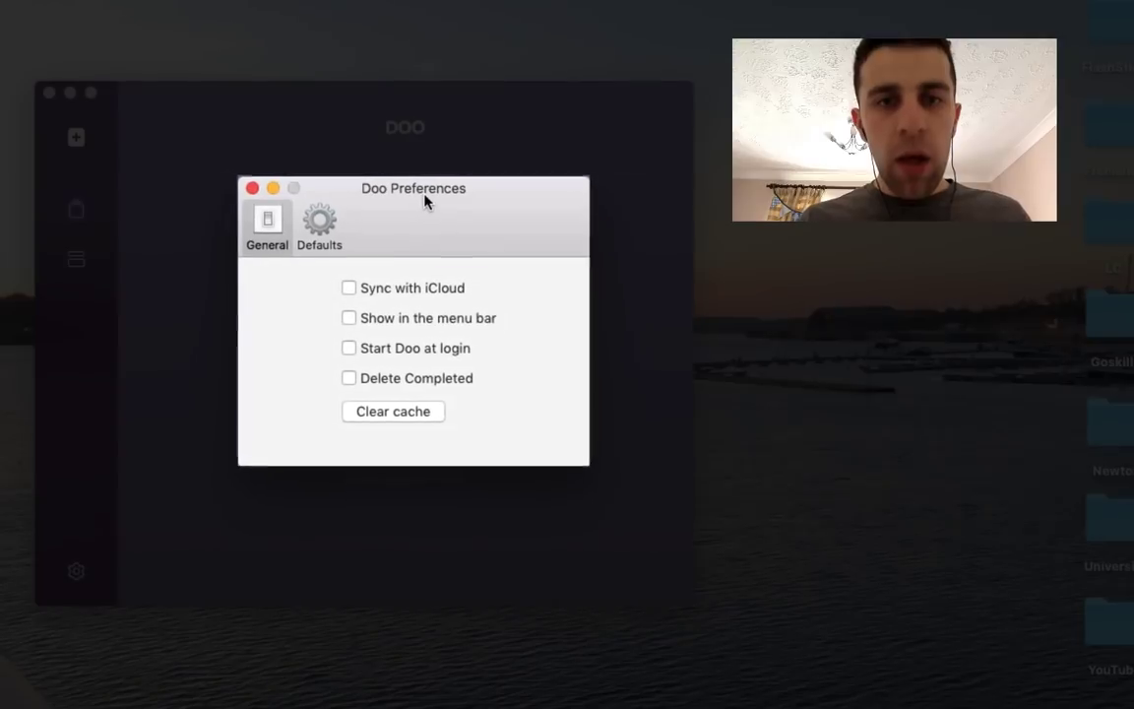
pyautogui.click(348, 287)
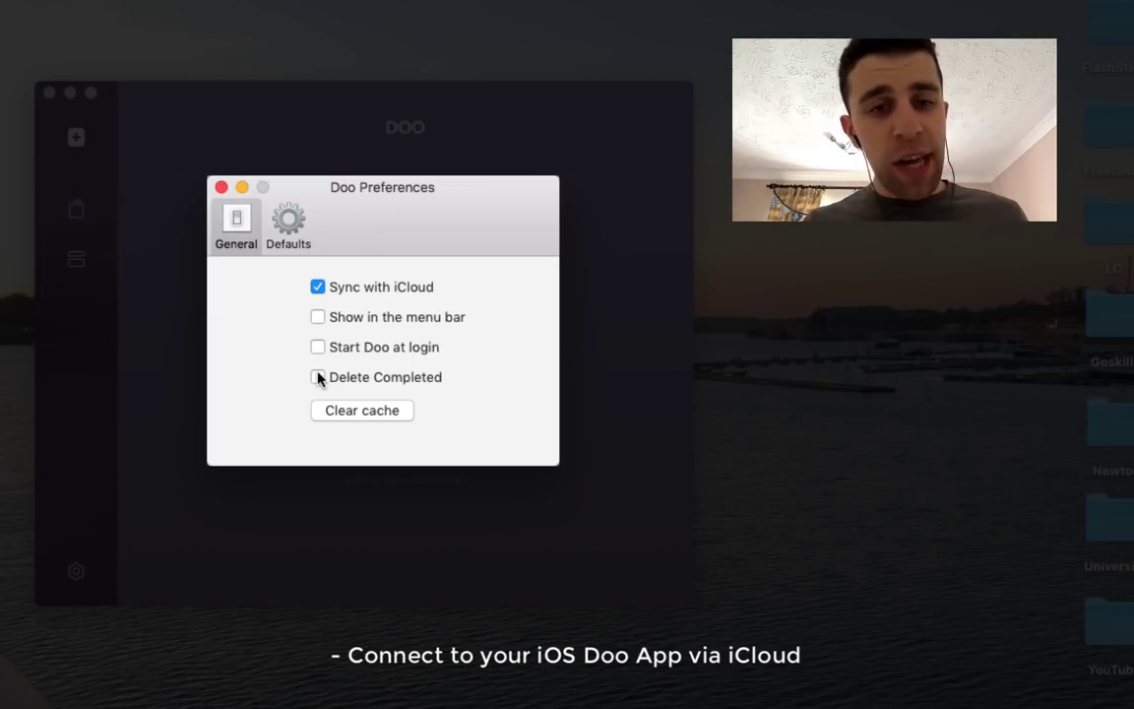
pyautogui.moveTo(319, 317)
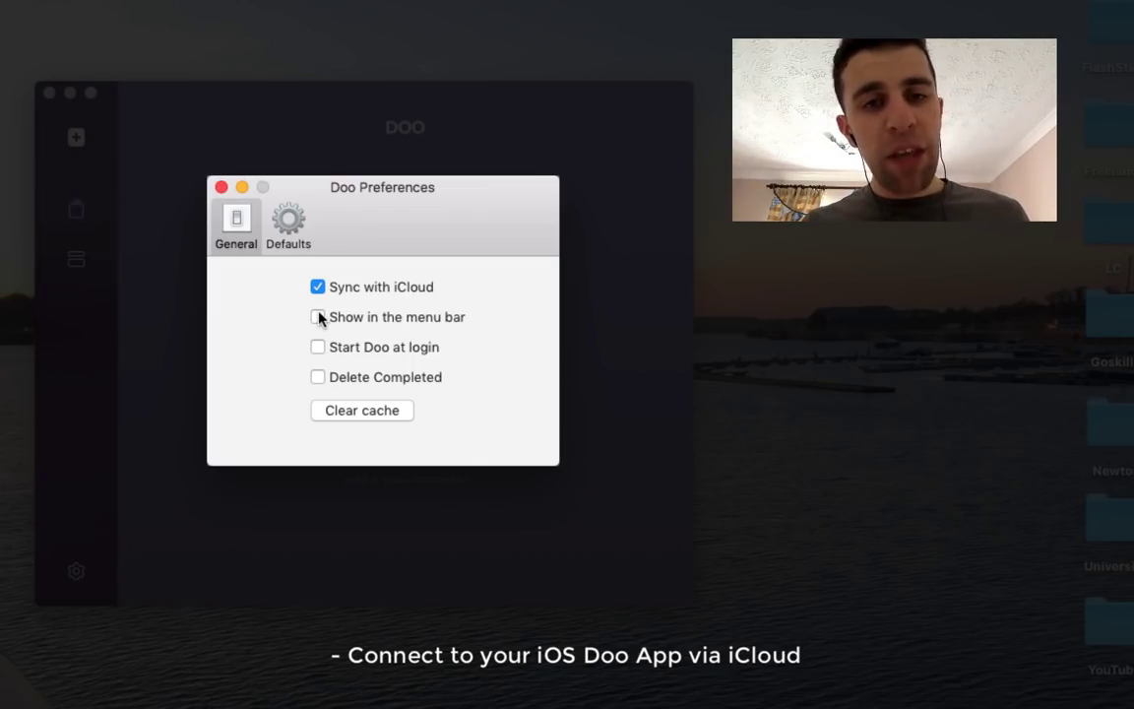
pyautogui.click(222, 187)
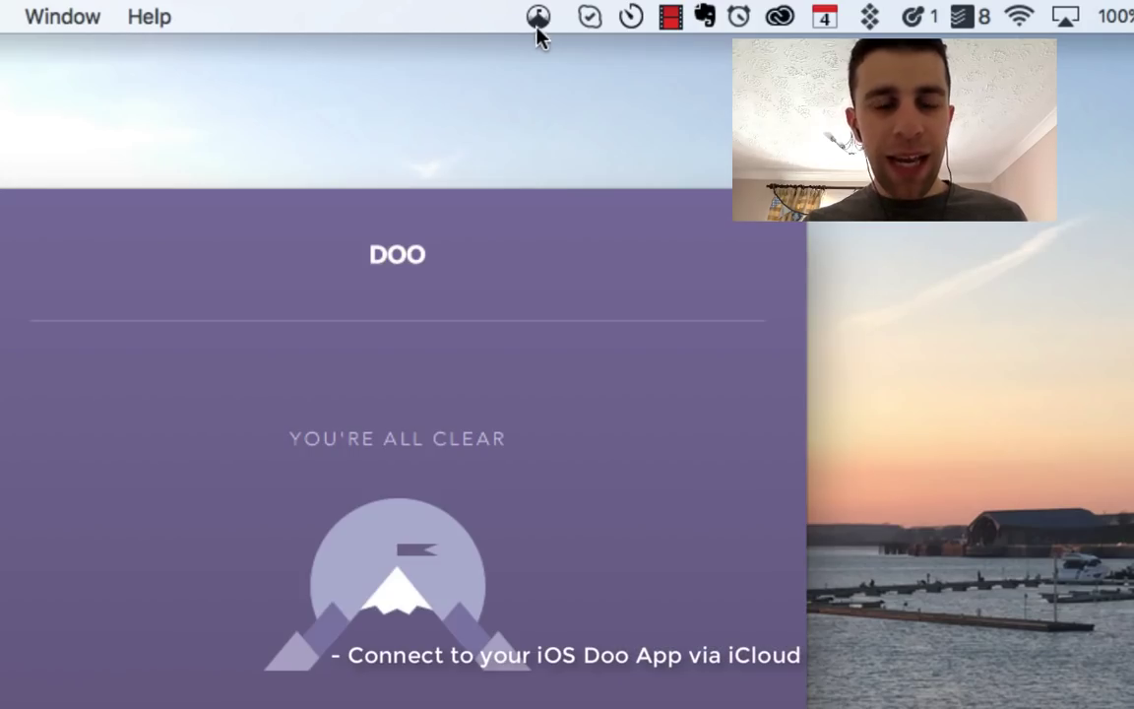
pyautogui.click(538, 17)
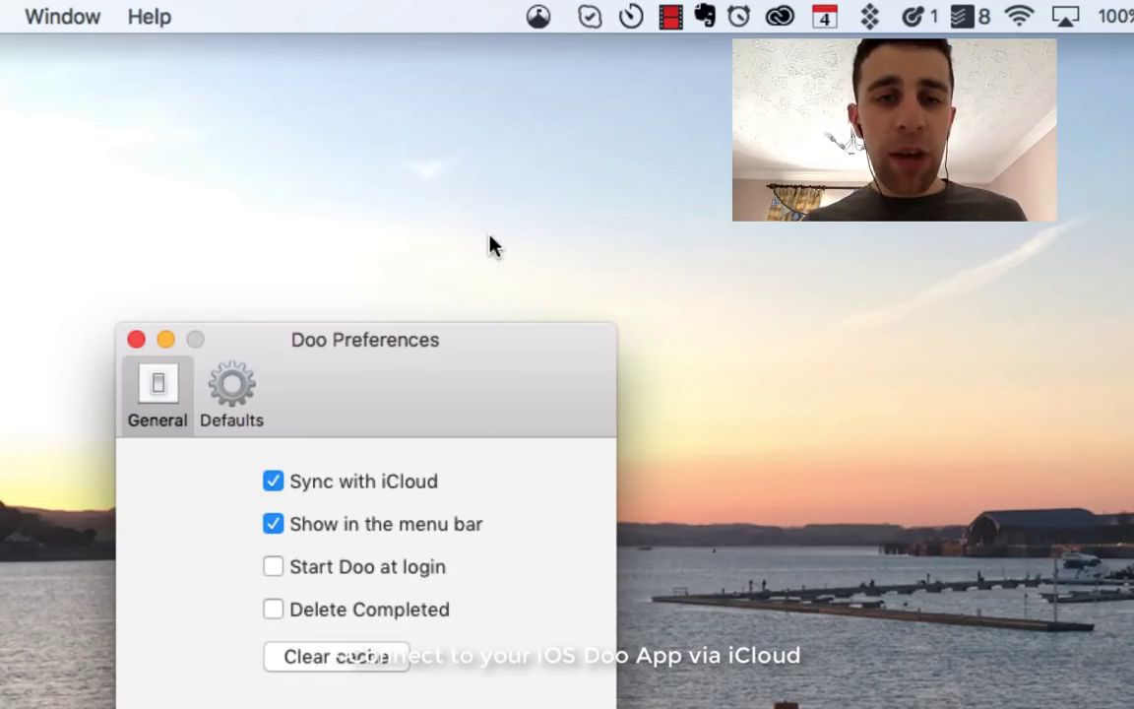
pyautogui.click(231, 389)
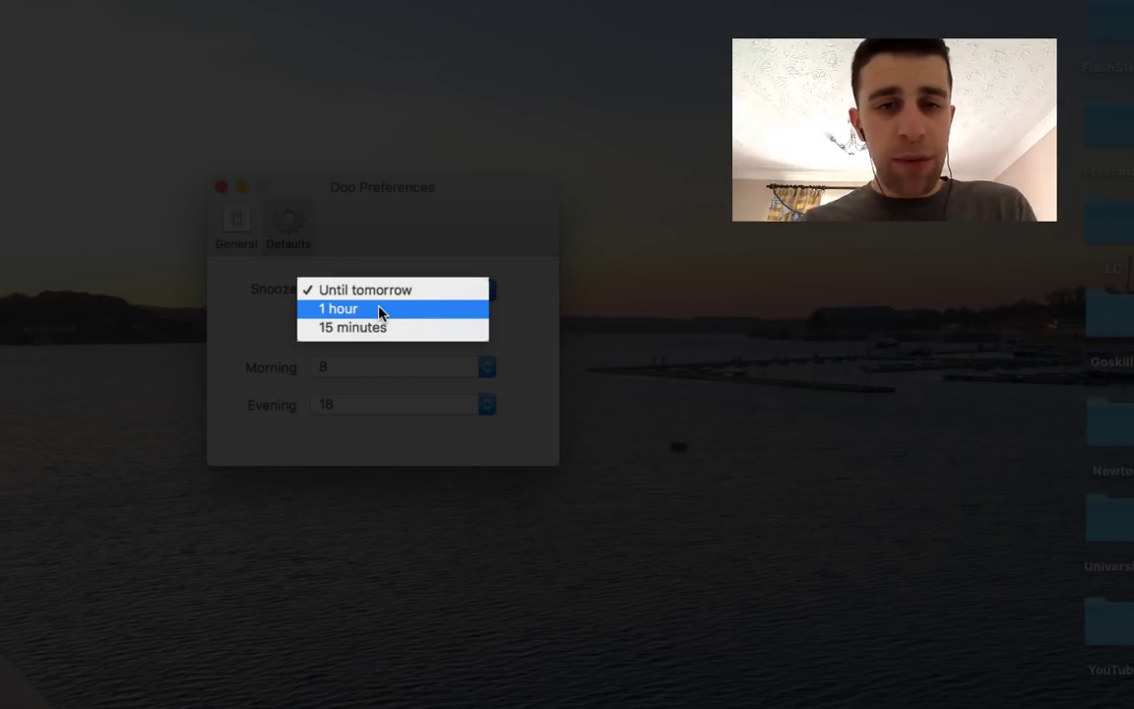
pyautogui.moveTo(379, 335)
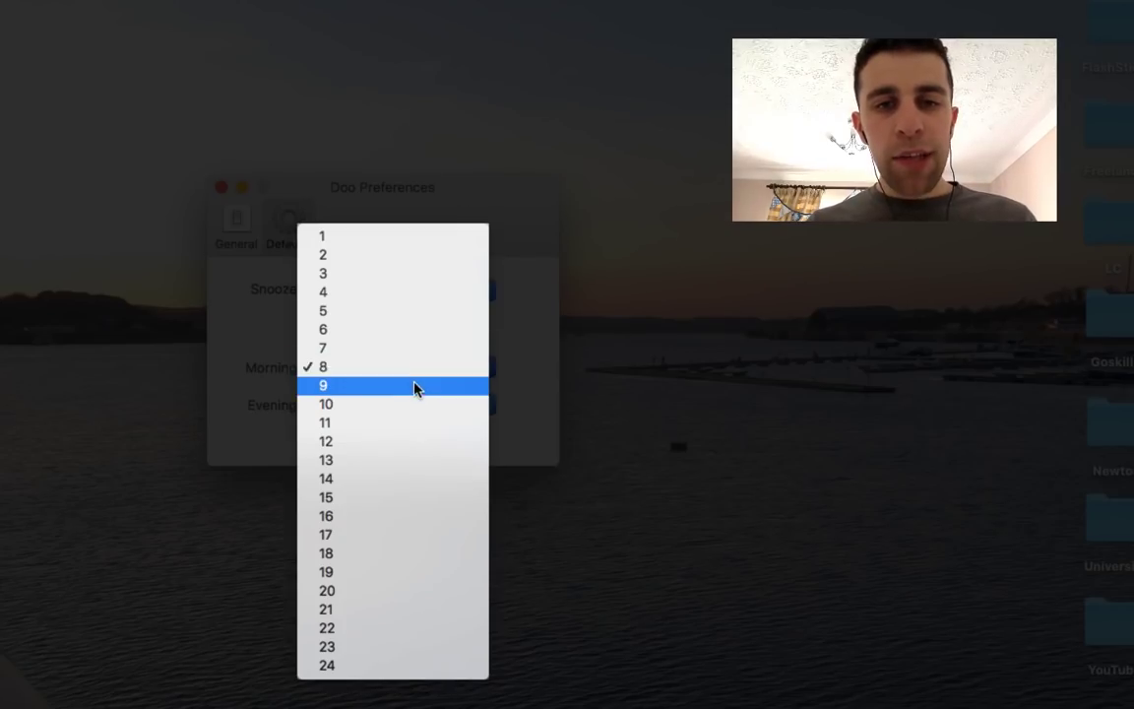
pyautogui.moveTo(400, 354)
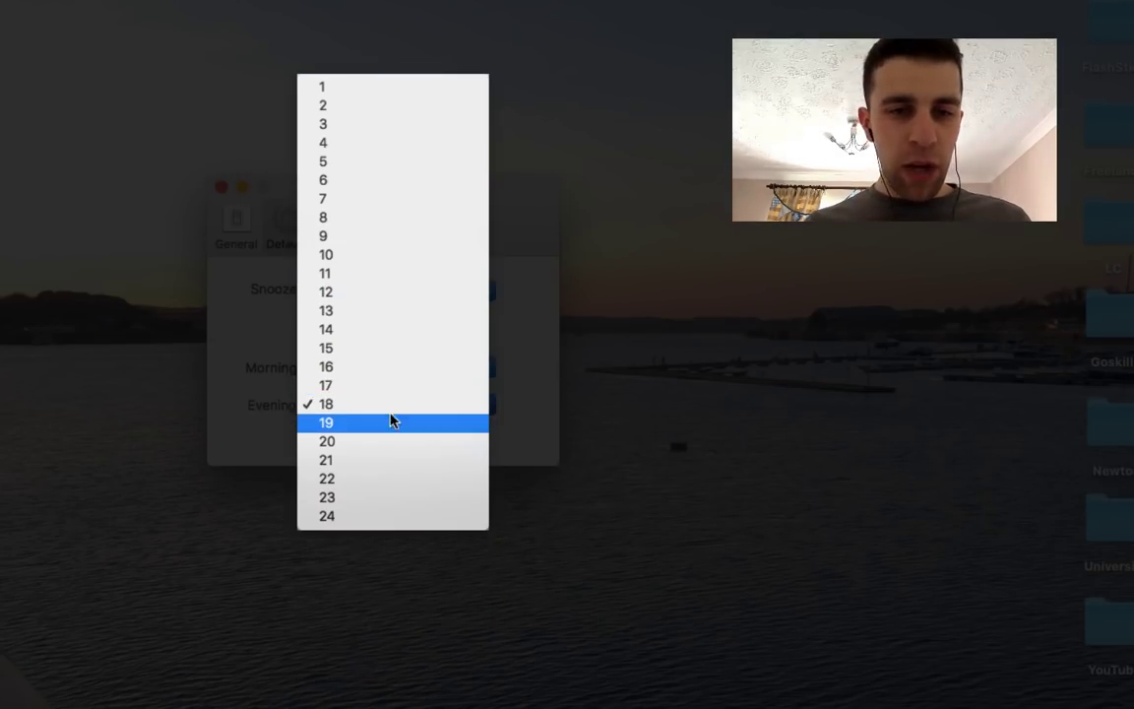
# Step: Keep defaults at 15-minute snooze, morning 7, evening 18, then close Preferences
pyautogui.click(326, 403)
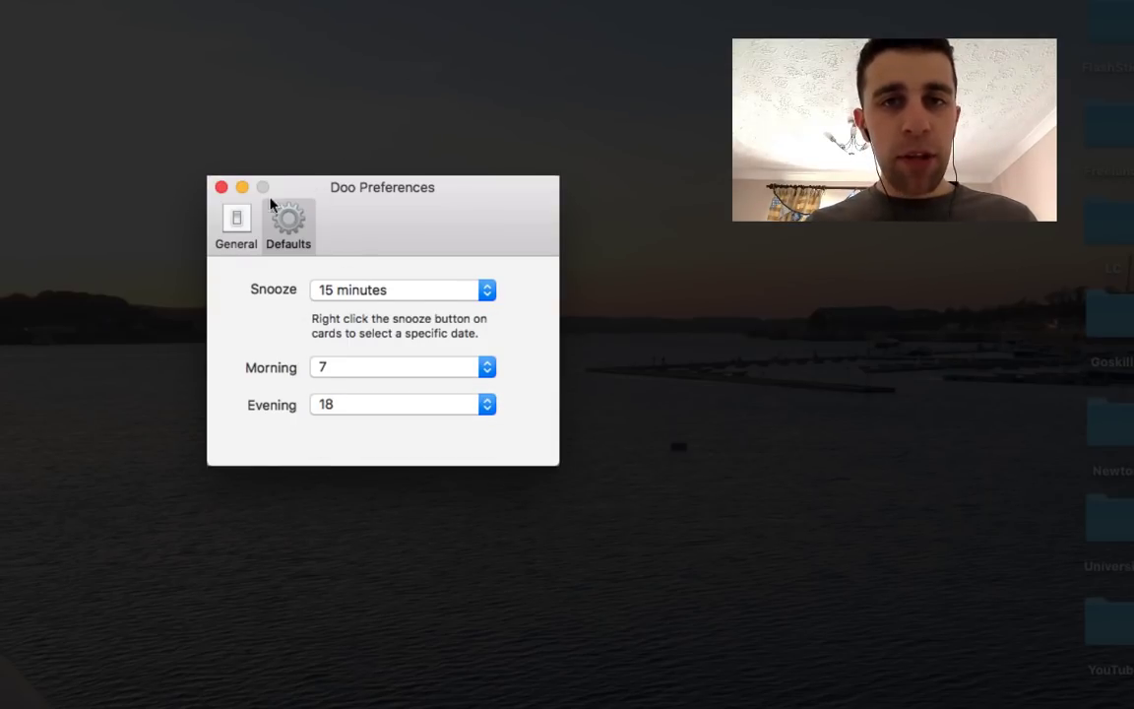
pyautogui.click(235, 225)
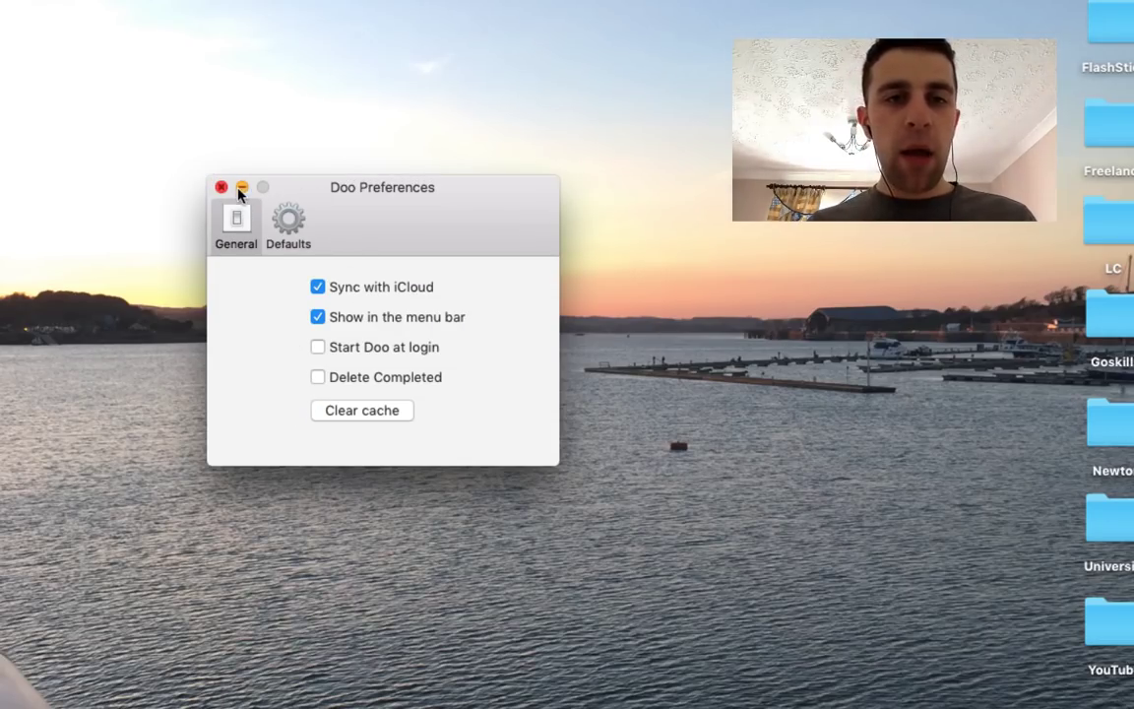
pyautogui.click(243, 187)
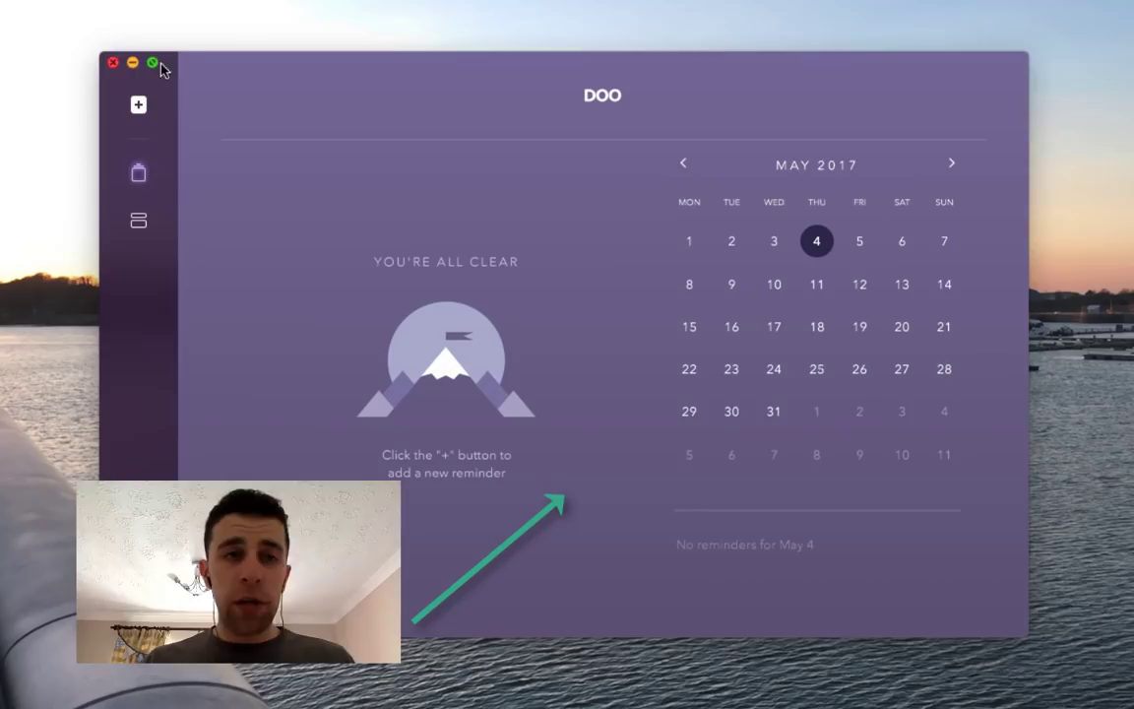
# Step: Enlarge the window to the May 2017 calendar, checking All Reminders for Buy Cheesecake at 10:38
pyautogui.click(151, 63)
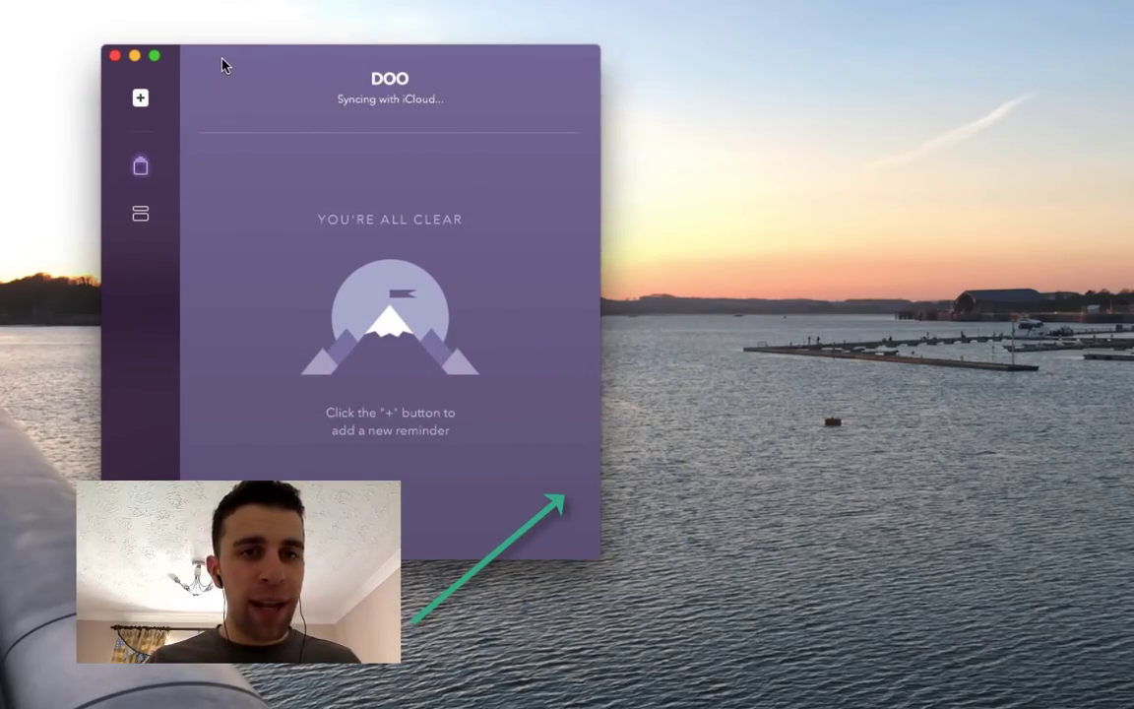
pyautogui.click(140, 160)
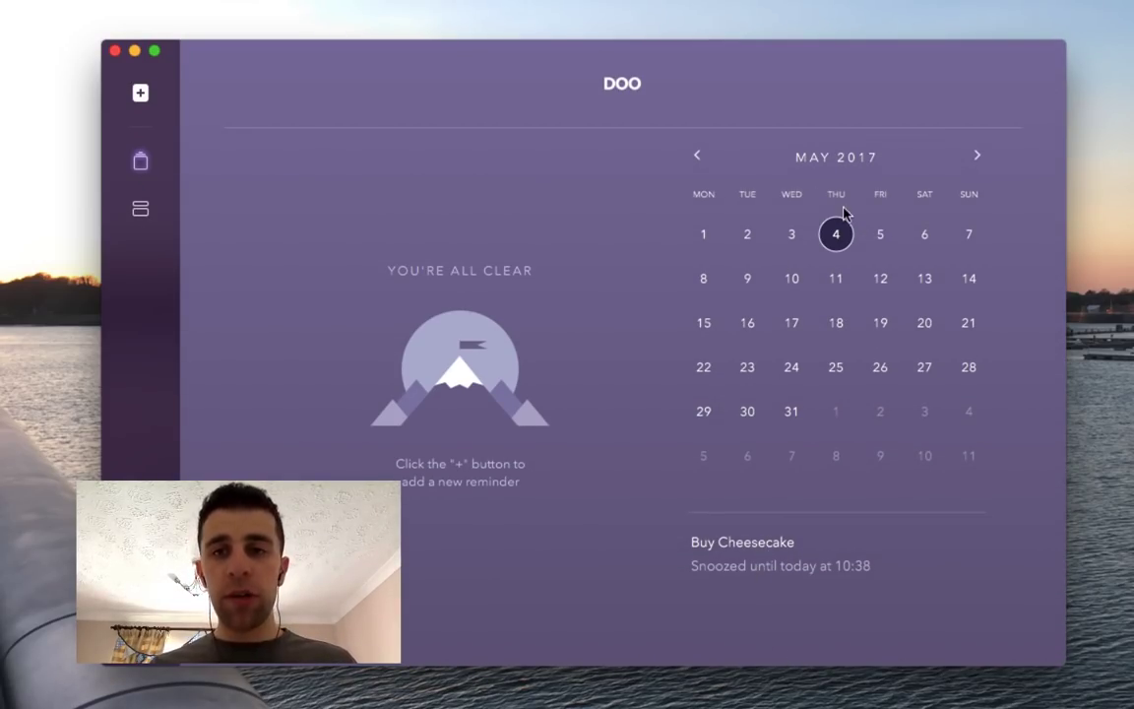
pyautogui.click(967, 234)
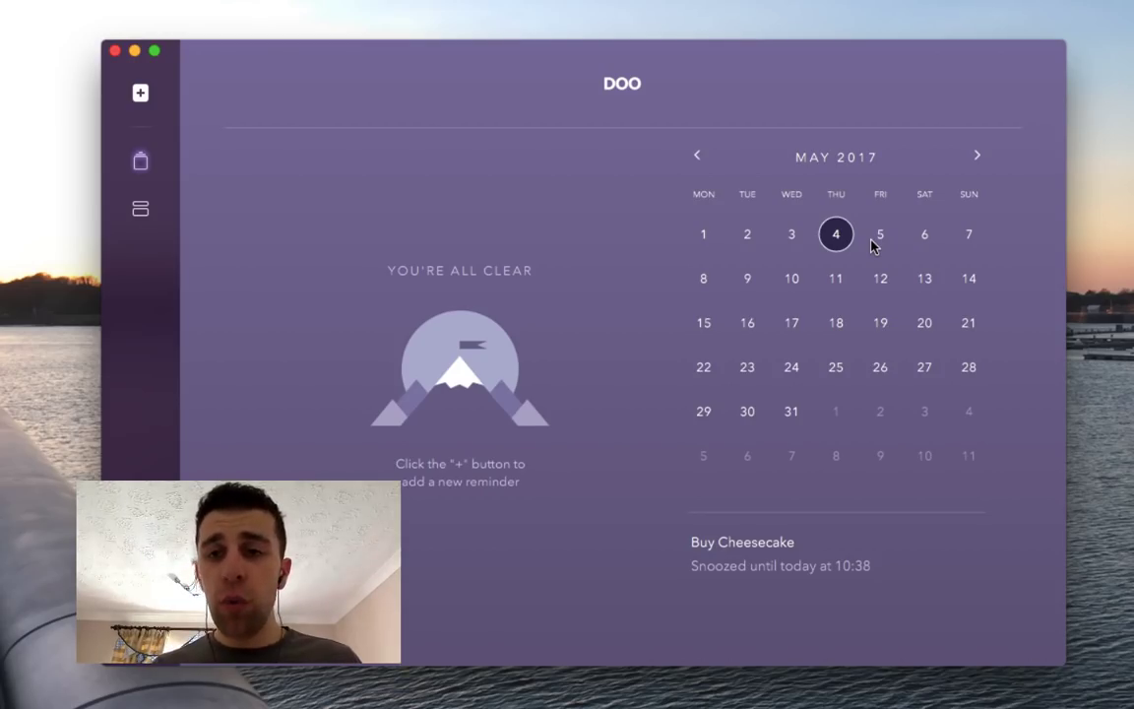
pyautogui.click(741, 542)
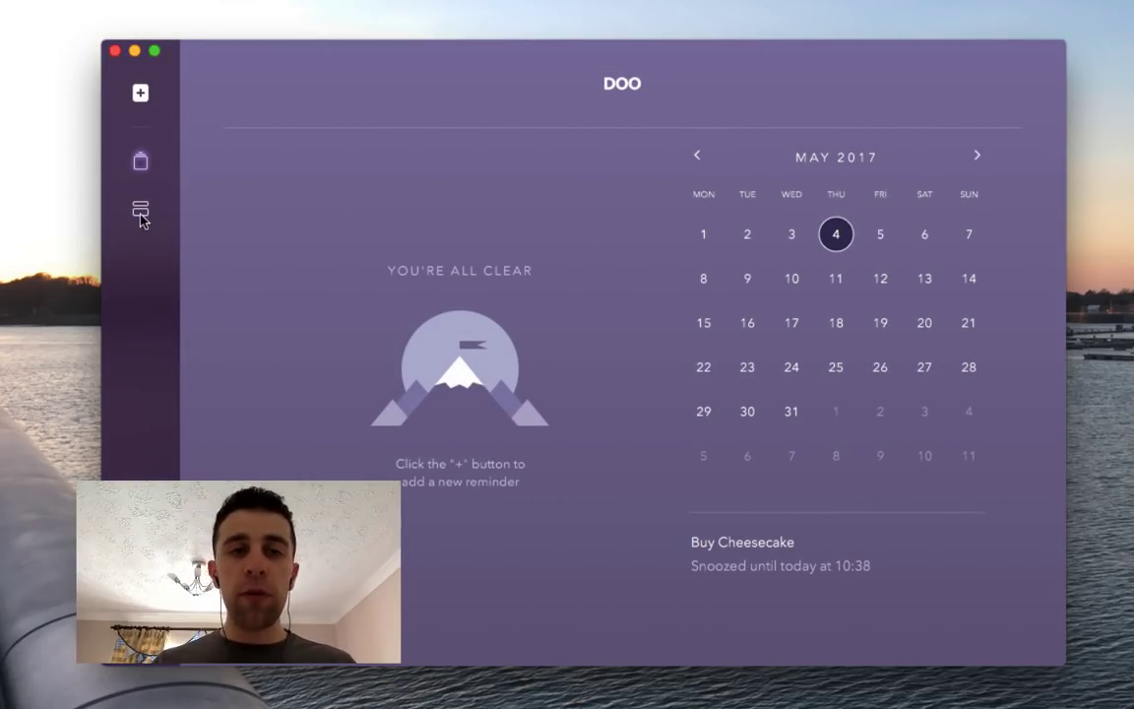
pyautogui.click(140, 211)
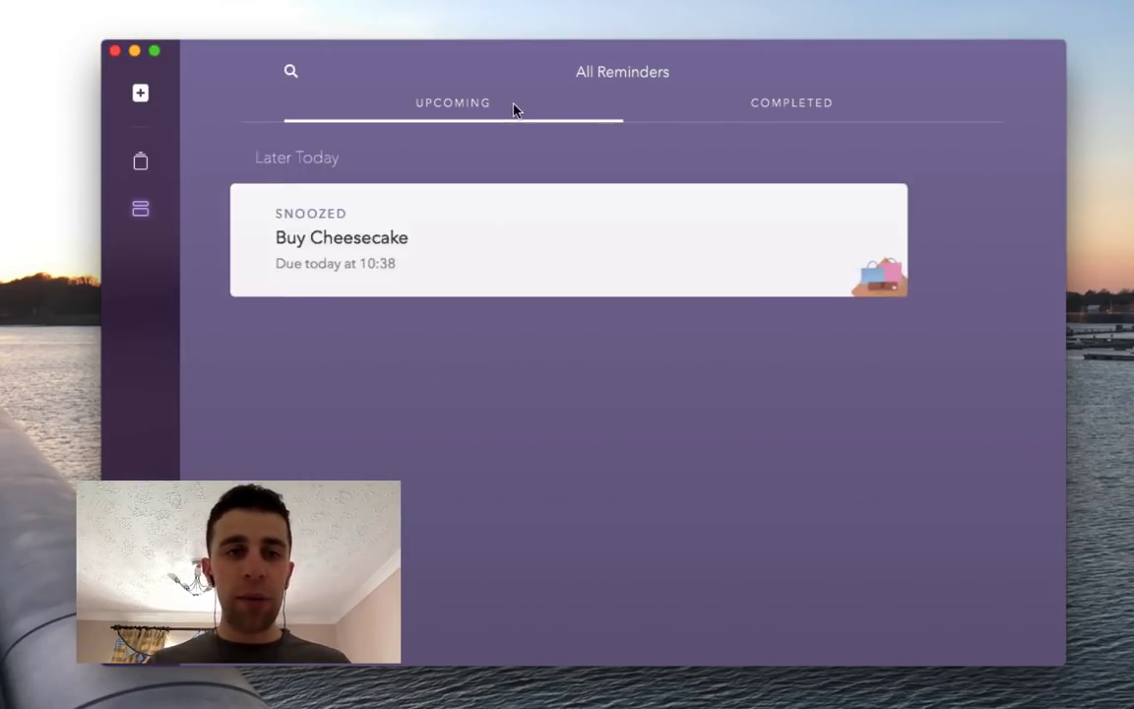
pyautogui.click(139, 160)
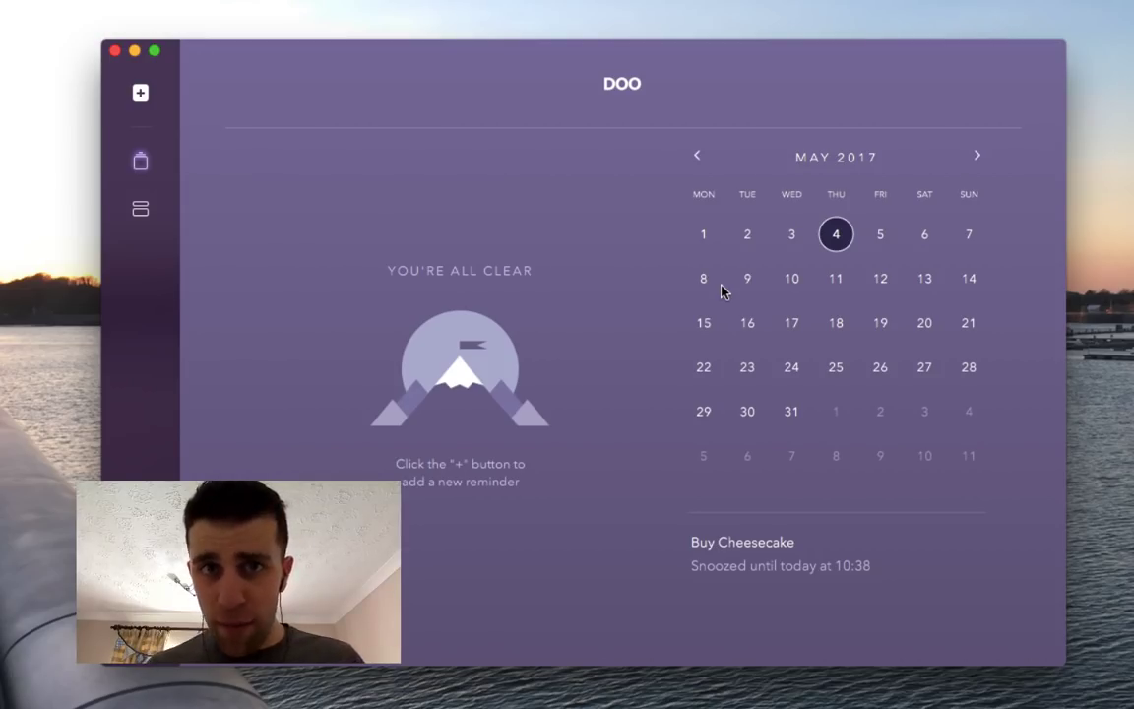